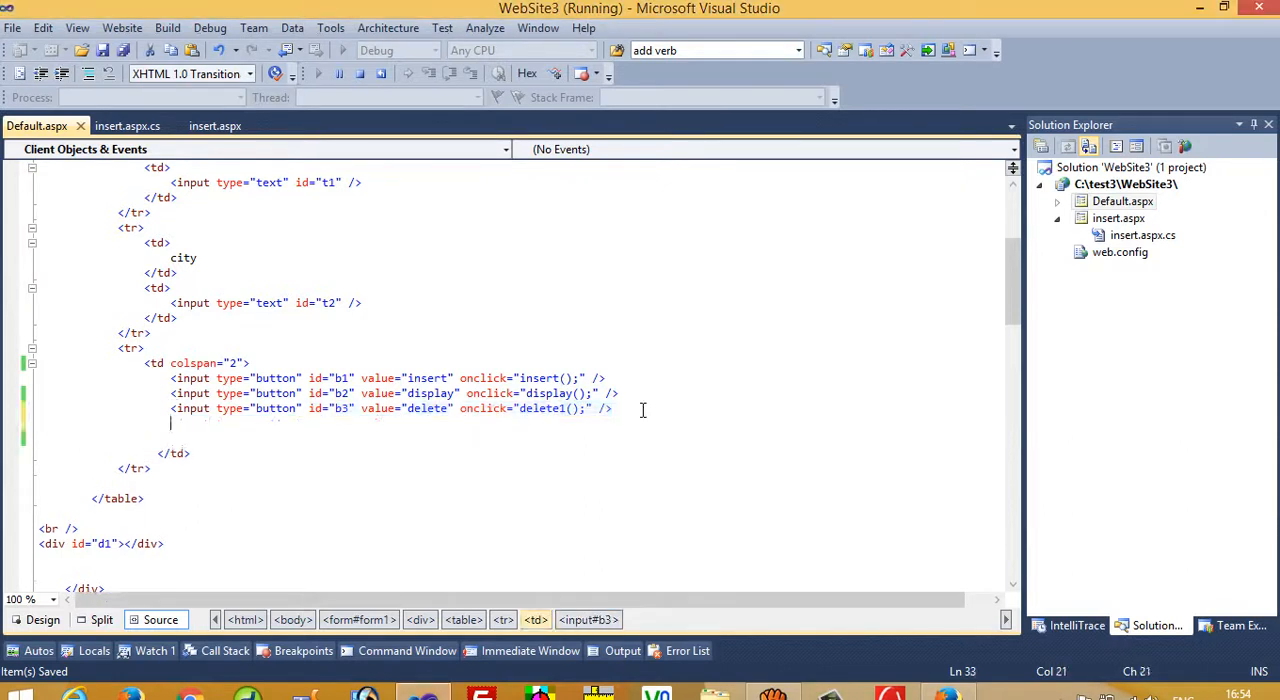
- Add a fourth button b4 labelled 'update' calling update1() below the delete button
type("<input type=\"button\" id=\"Button1\" value=\"delete\" onclick=\"delete1();\" />")
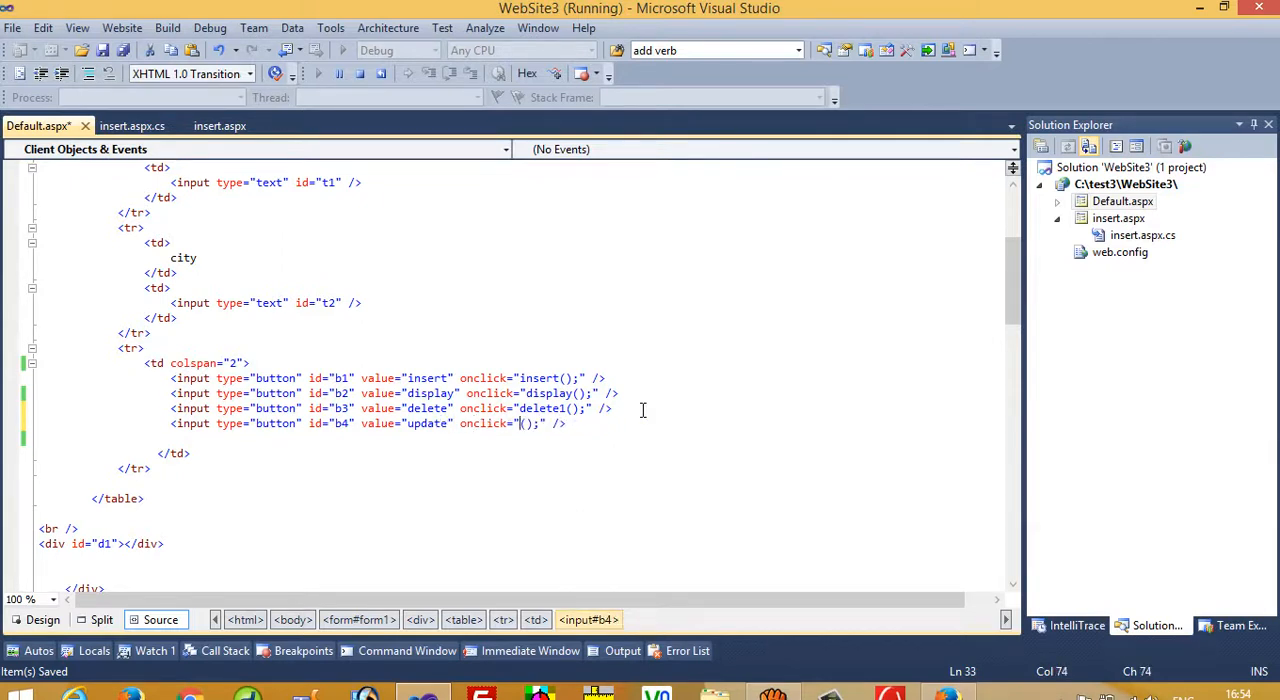
type("update1")
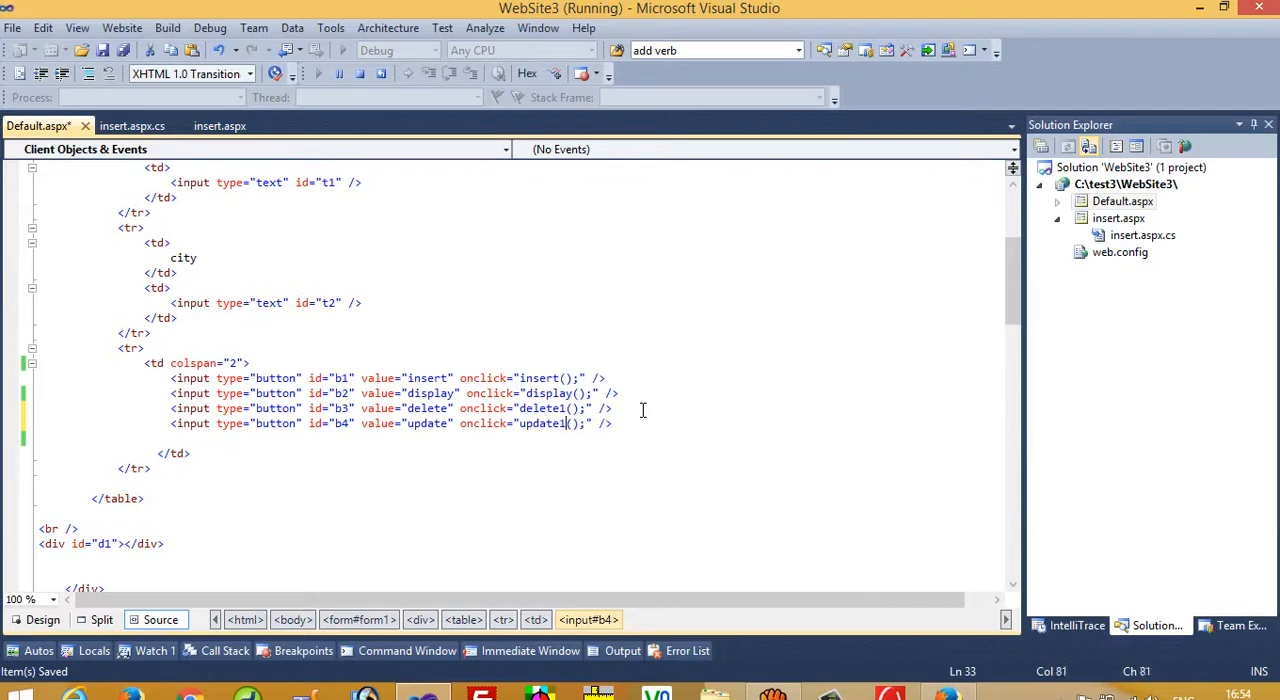
scroll("down", 3)
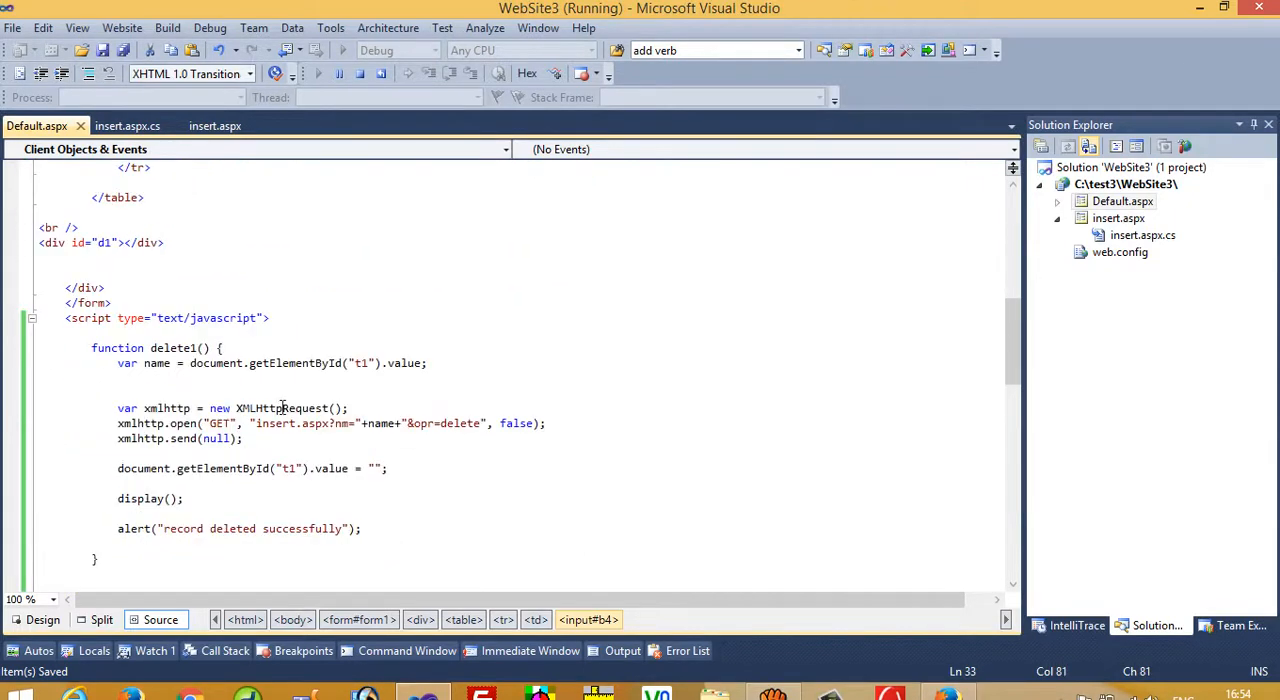
- Duplicate the delete1 function and rename the copy to update1
left_click_drag(91, 347, 95, 558)
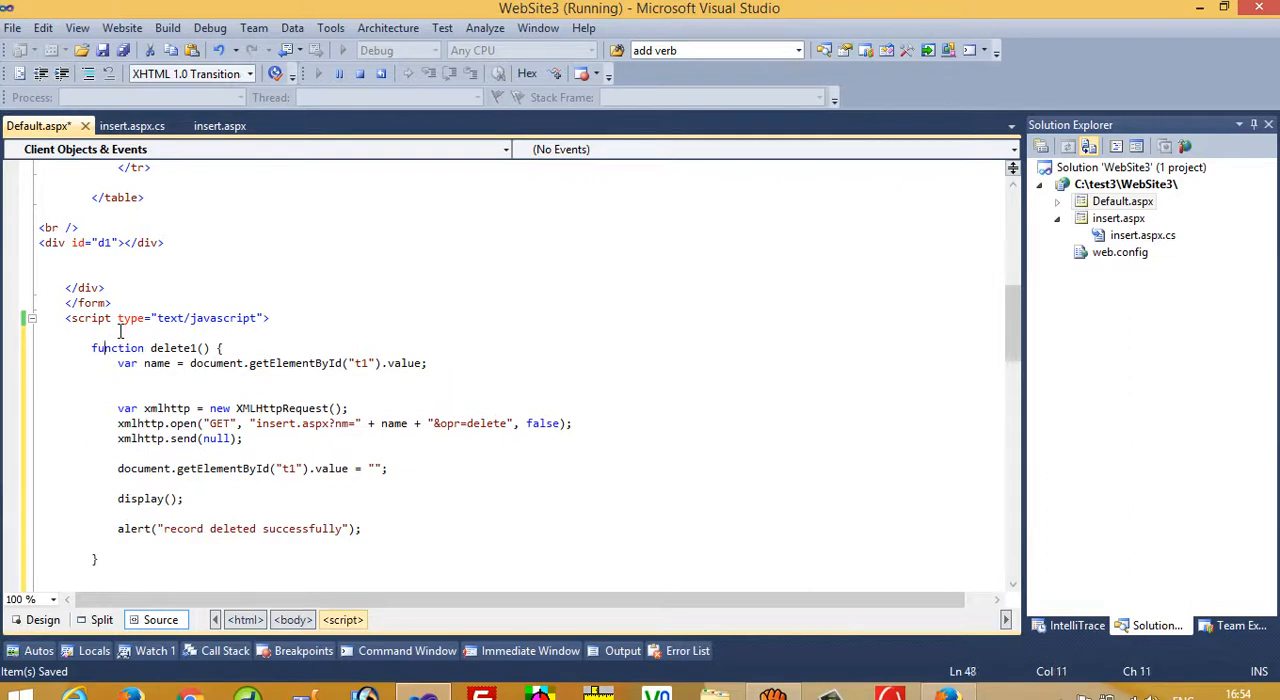
key("Delete")
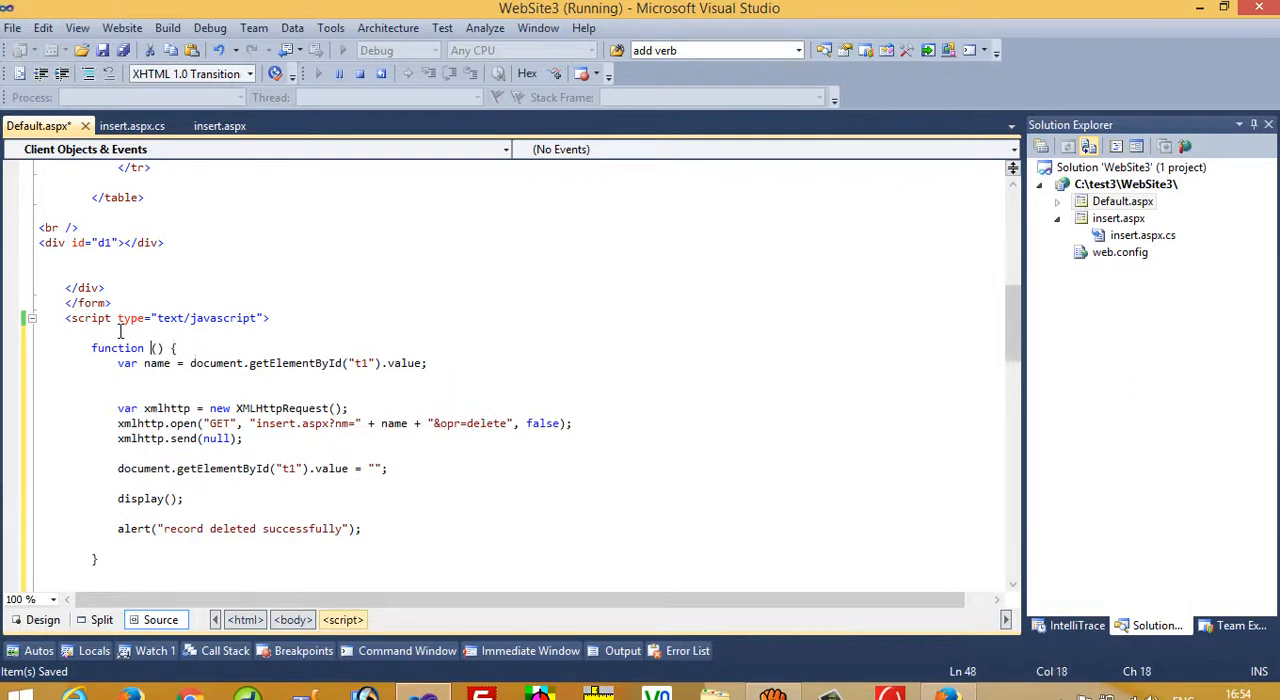
type("update")
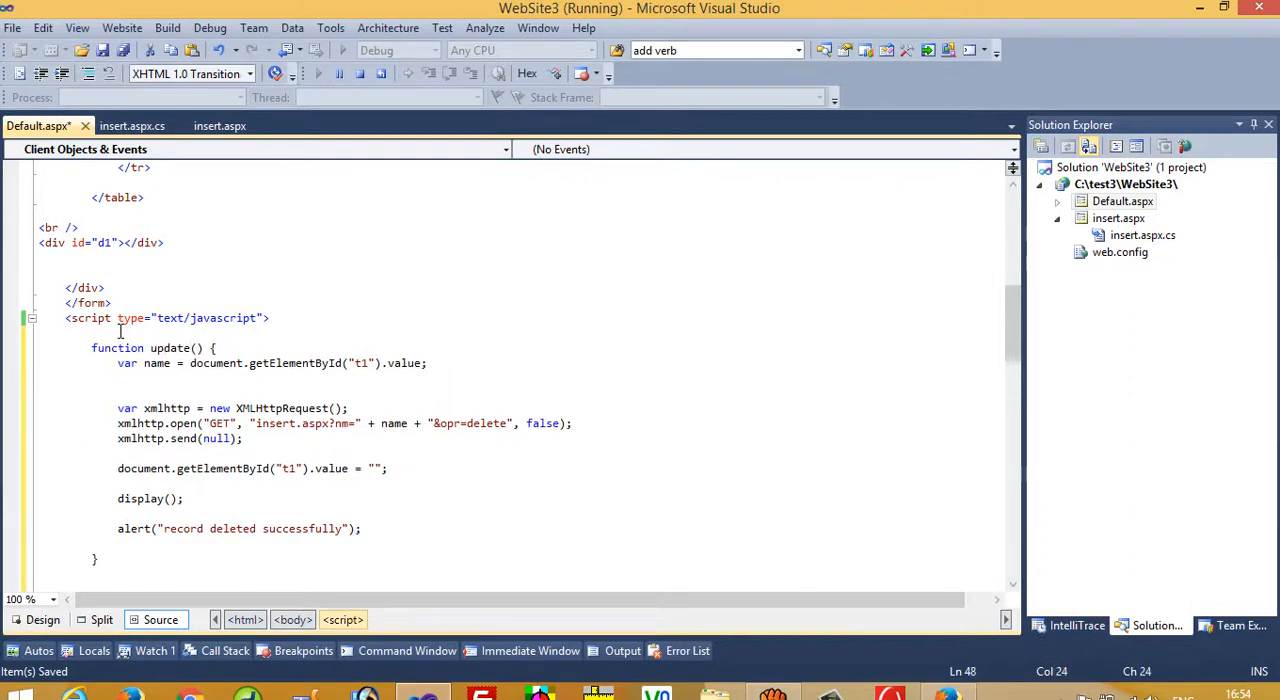
type("1")
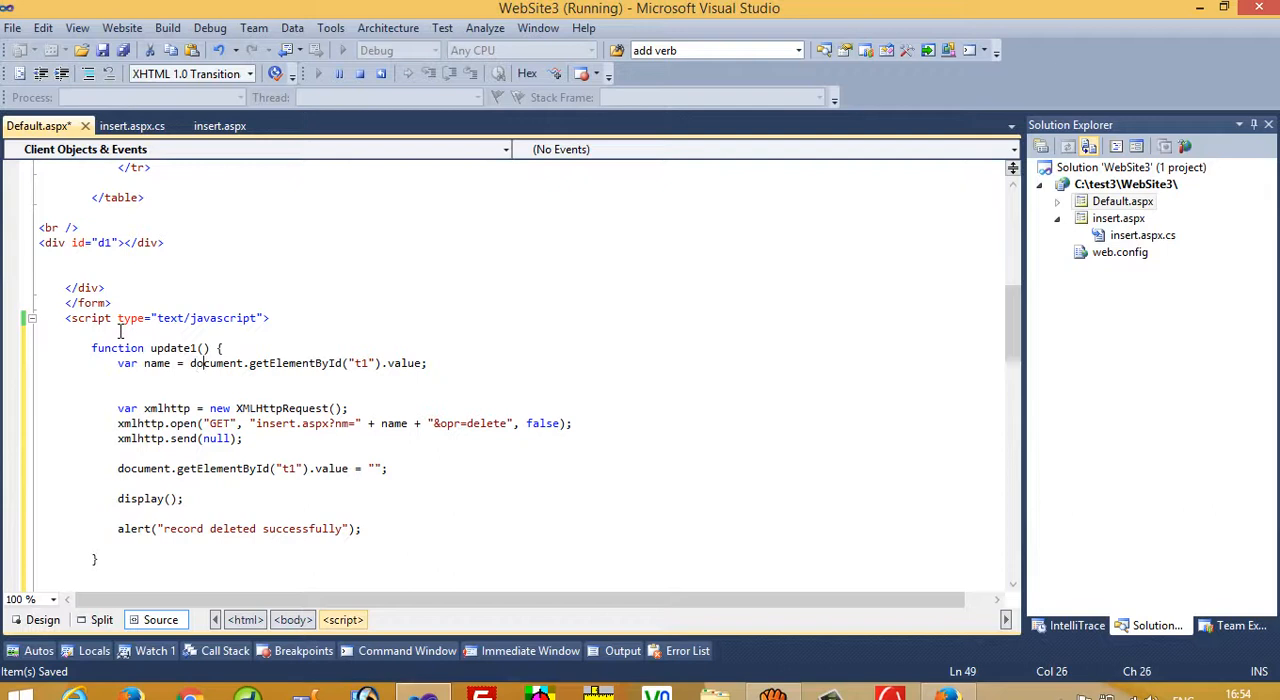
left_click(143, 363)
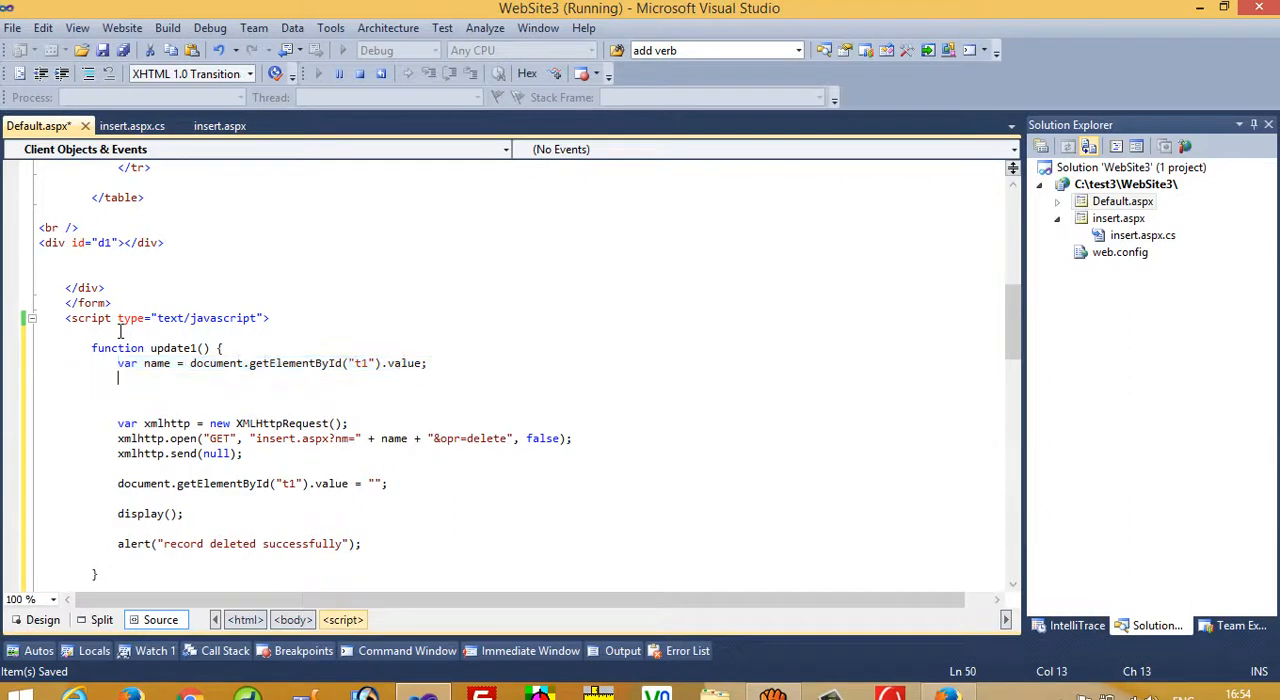
- Make update1 read oldname from t1 and newname from t2, sending both with opr=update
type("var name = document.getElementById(\"t\").value;")
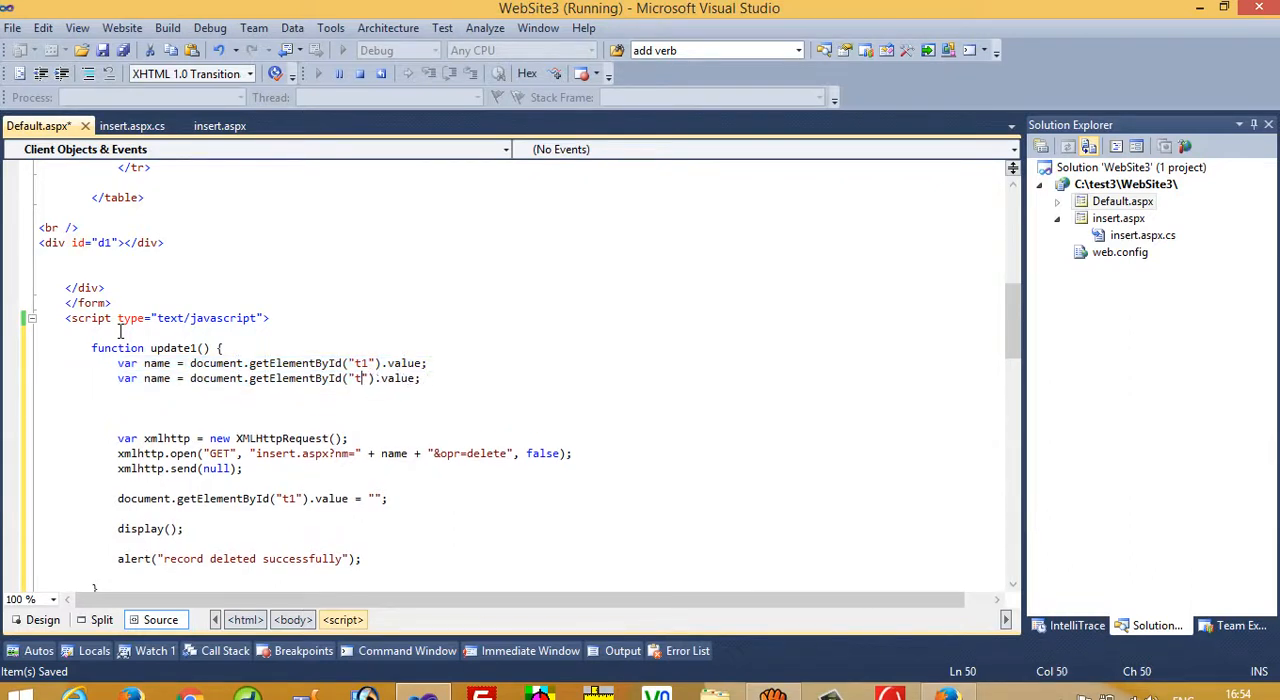
type("2")
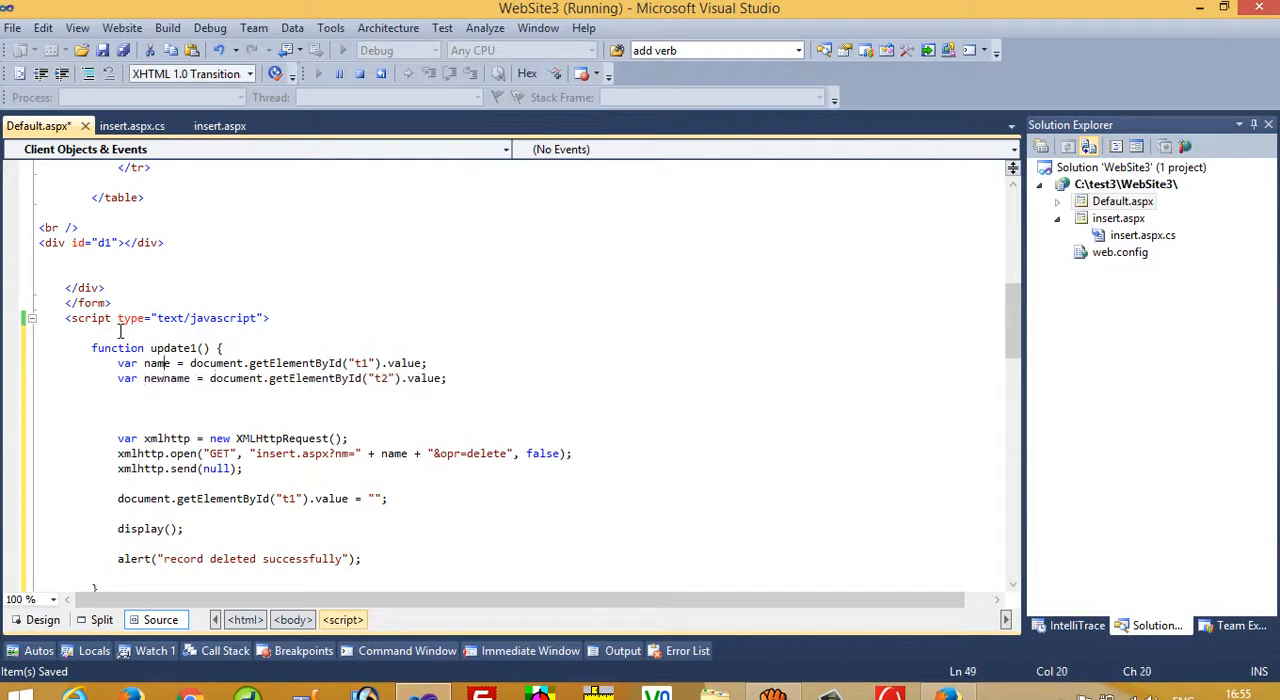
type("oldname")
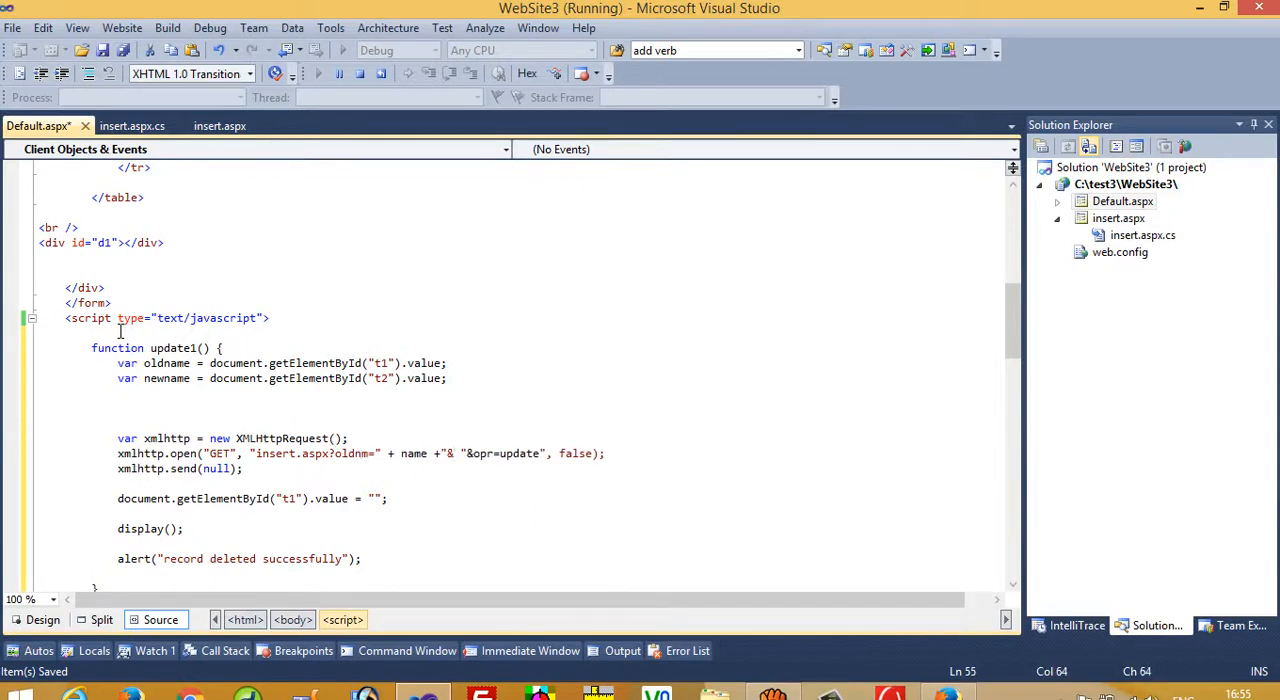
type("&newname=")
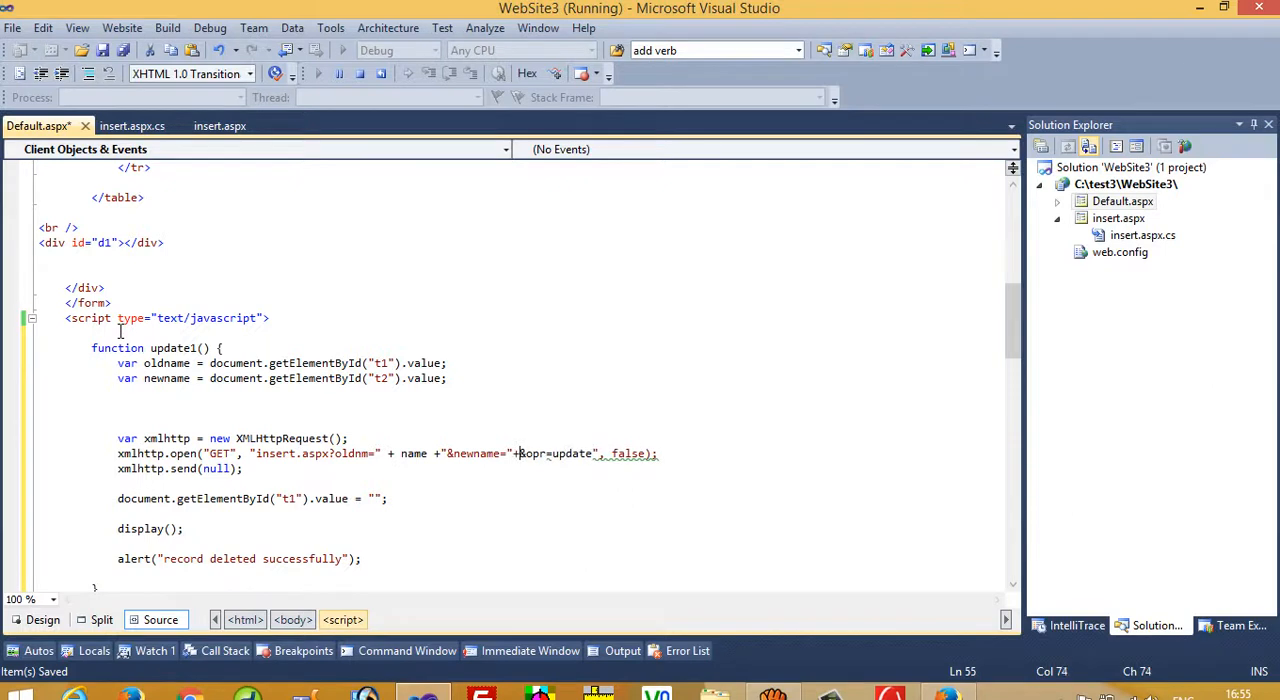
type("newname+\"")
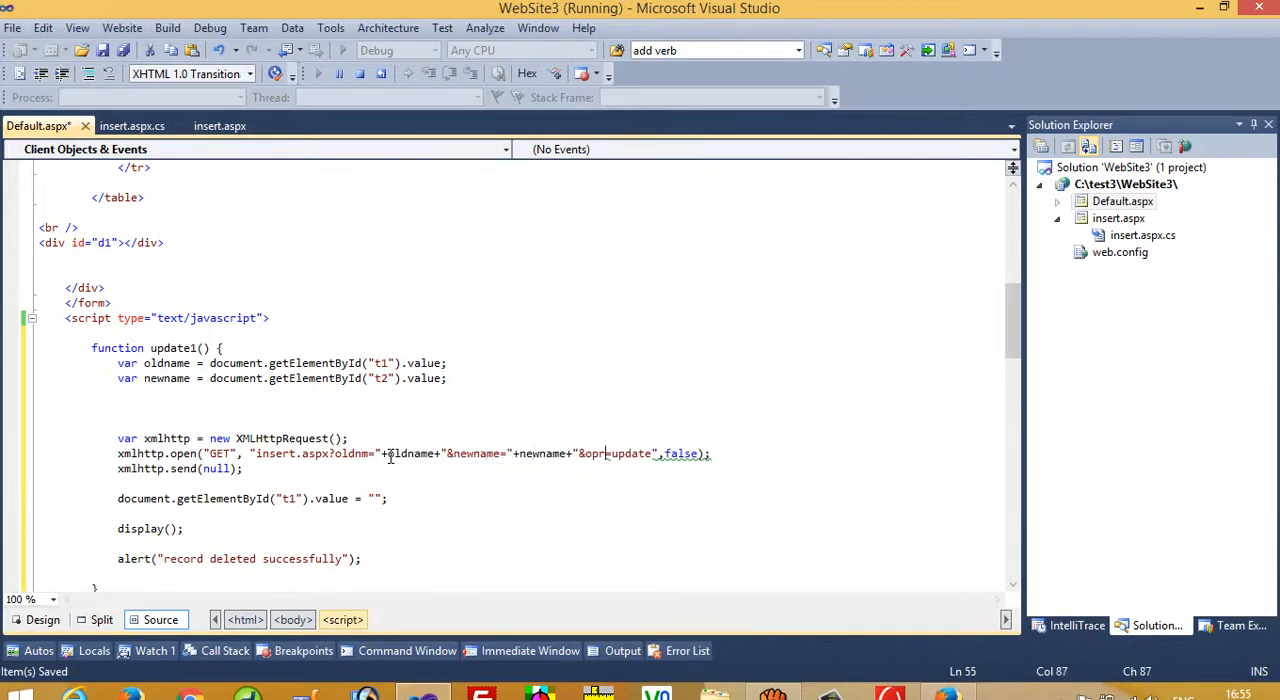
left_click(387, 498)
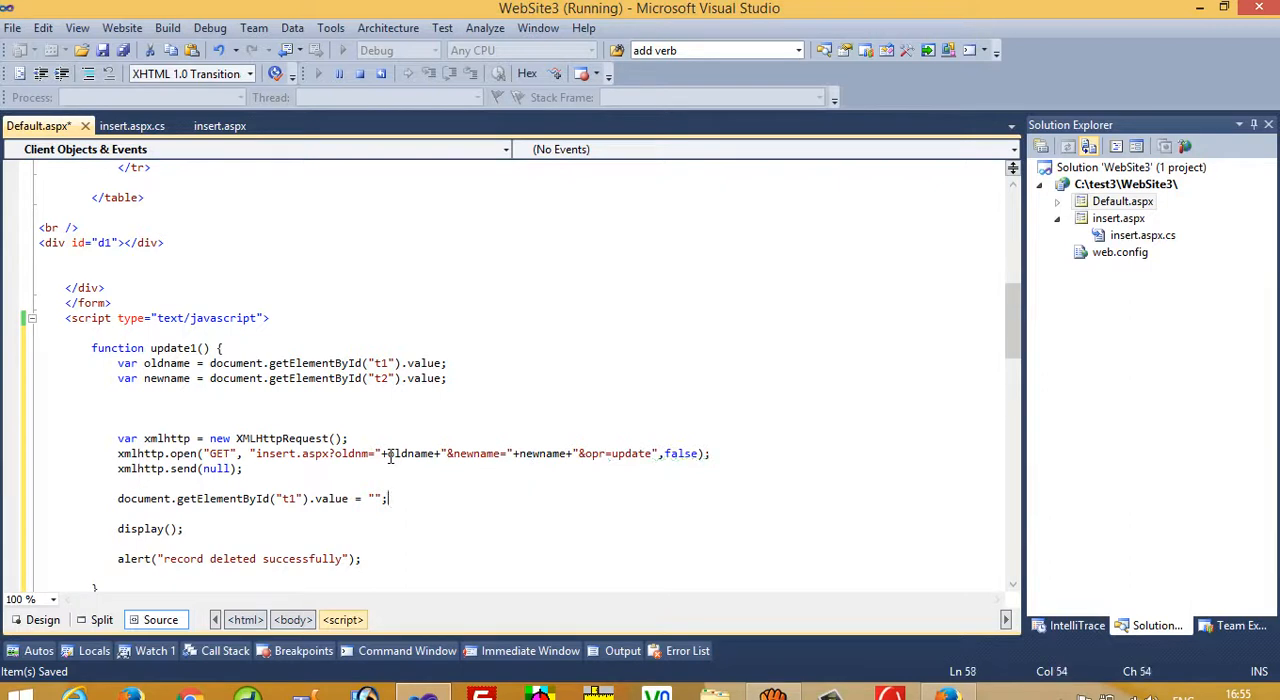
- Clear both t1 and t2 in update1 and alert 'record updated successfully'
left_click(118, 498)
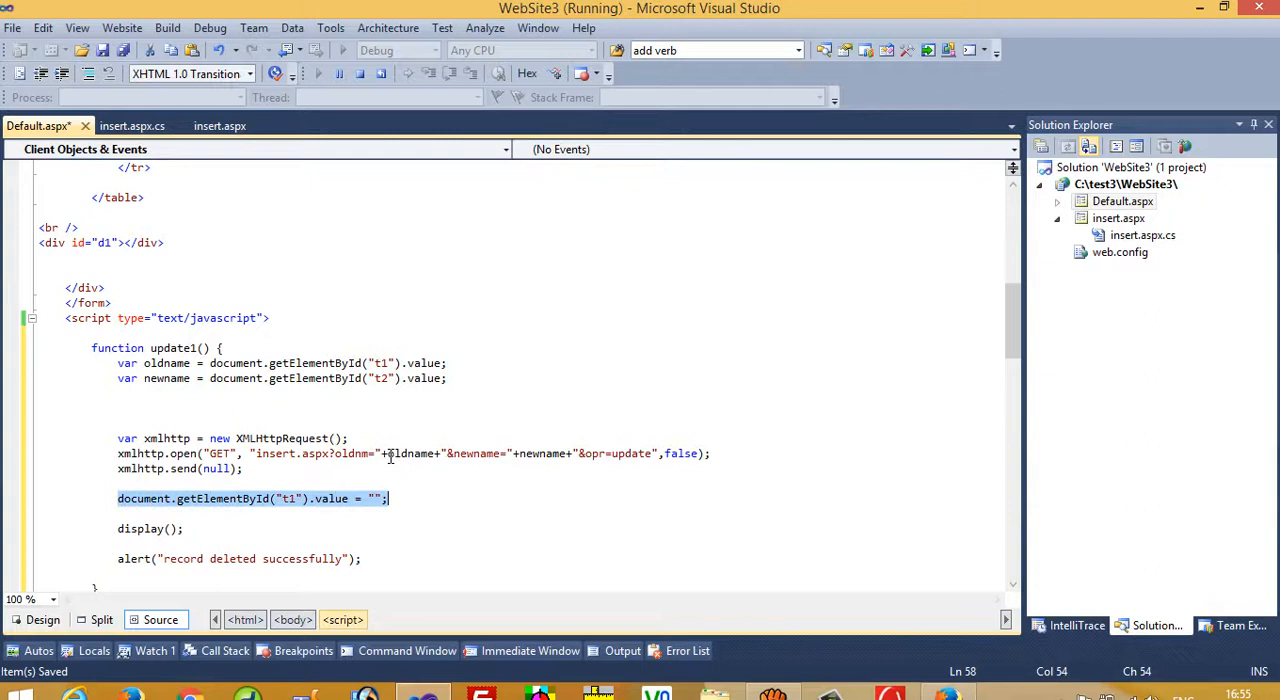
type("document.getElementById(\"t1\").value = \"\";")
left_click(239, 559)
type("upda")
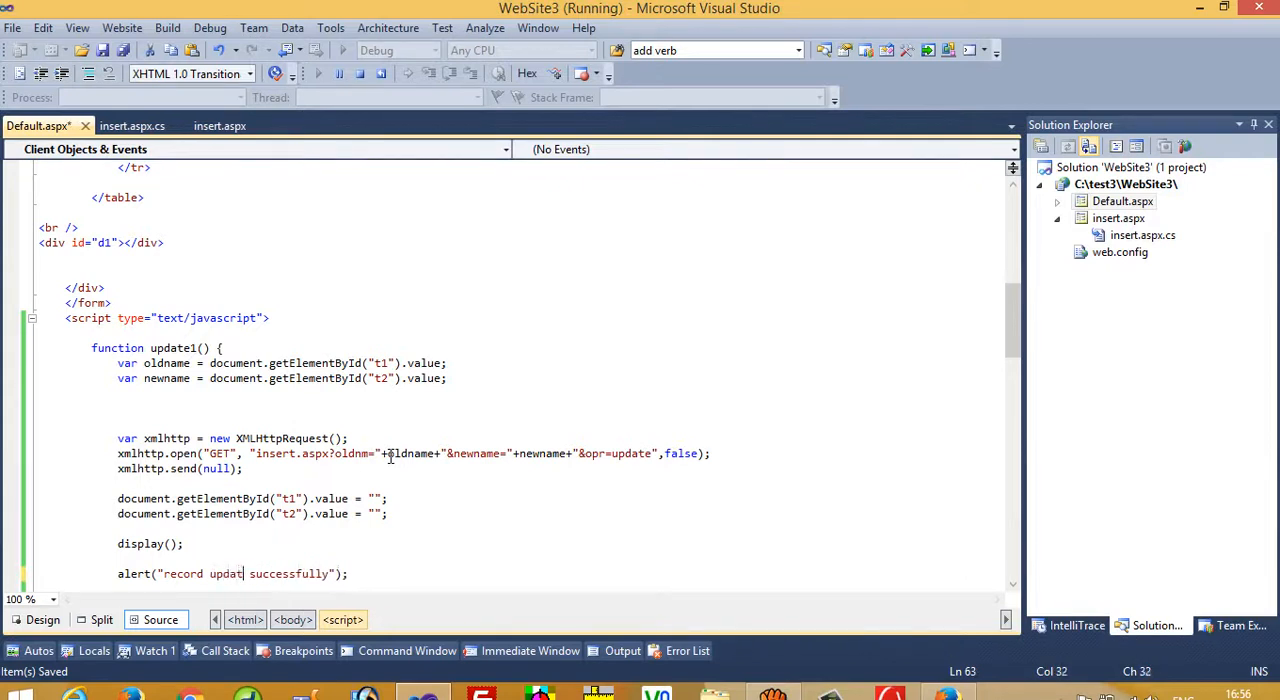
type("ed")
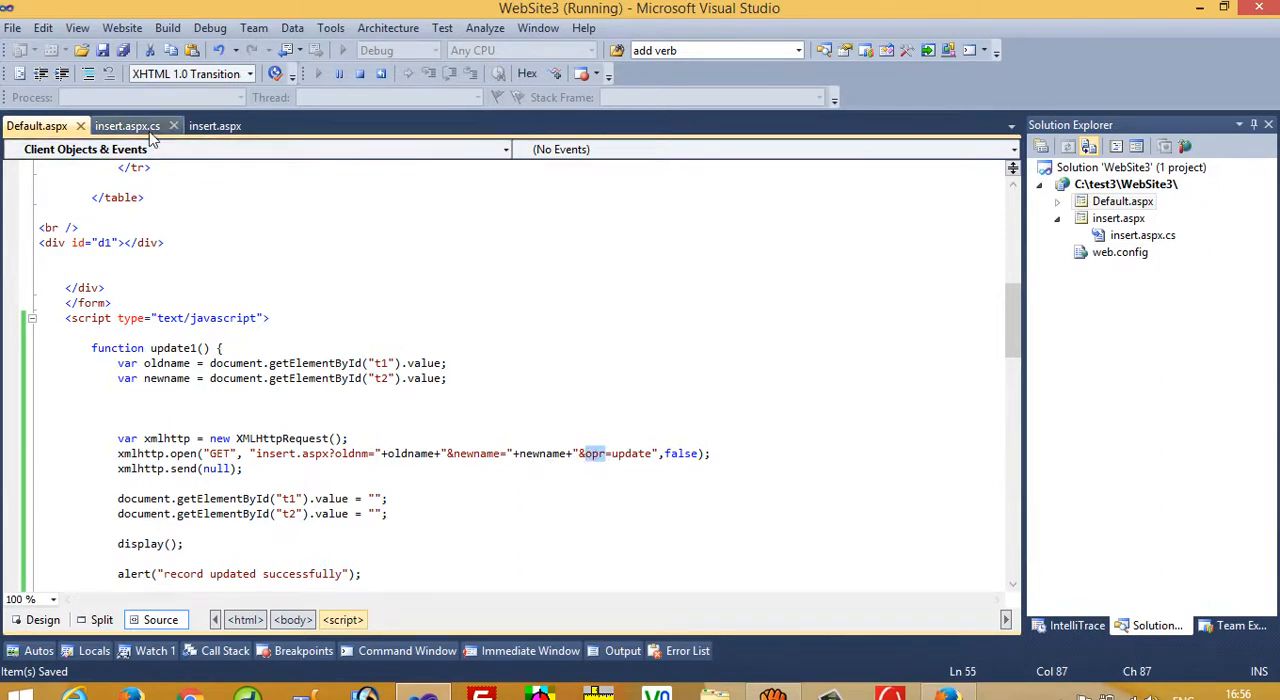
- In insert.aspx.cs, add a copy of the delete block that runs when opr equals 'update'
left_click(127, 125)
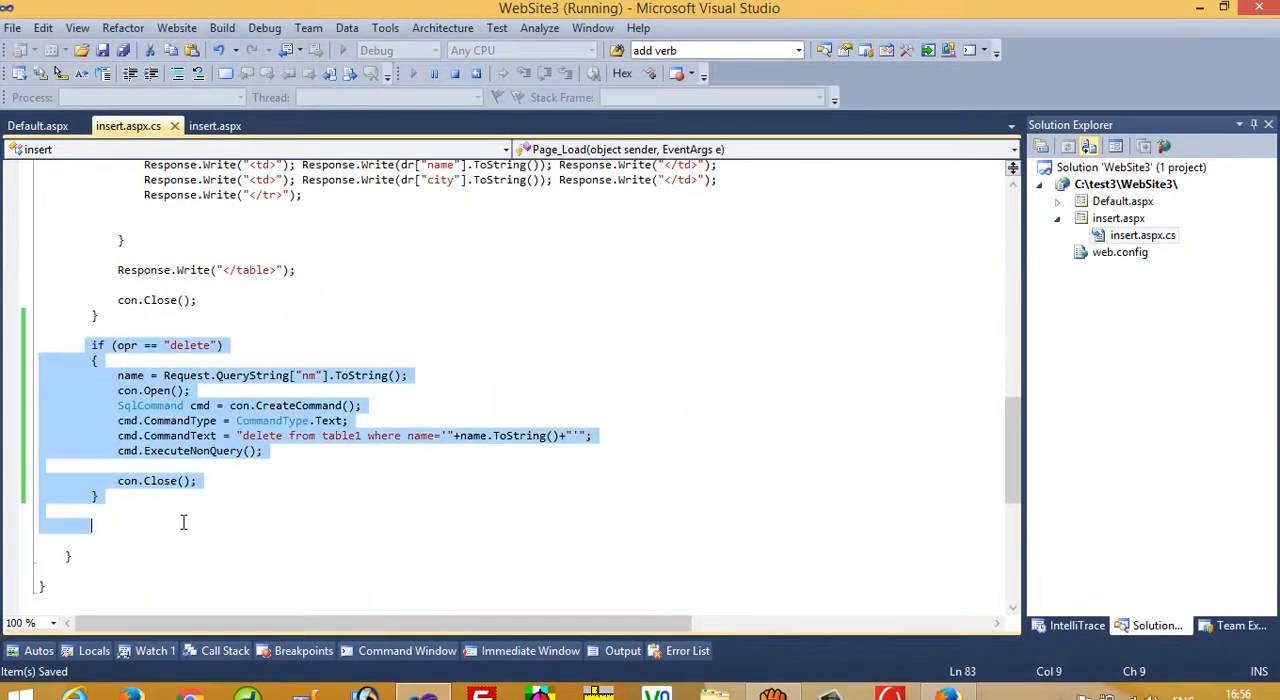
left_click(182, 525)
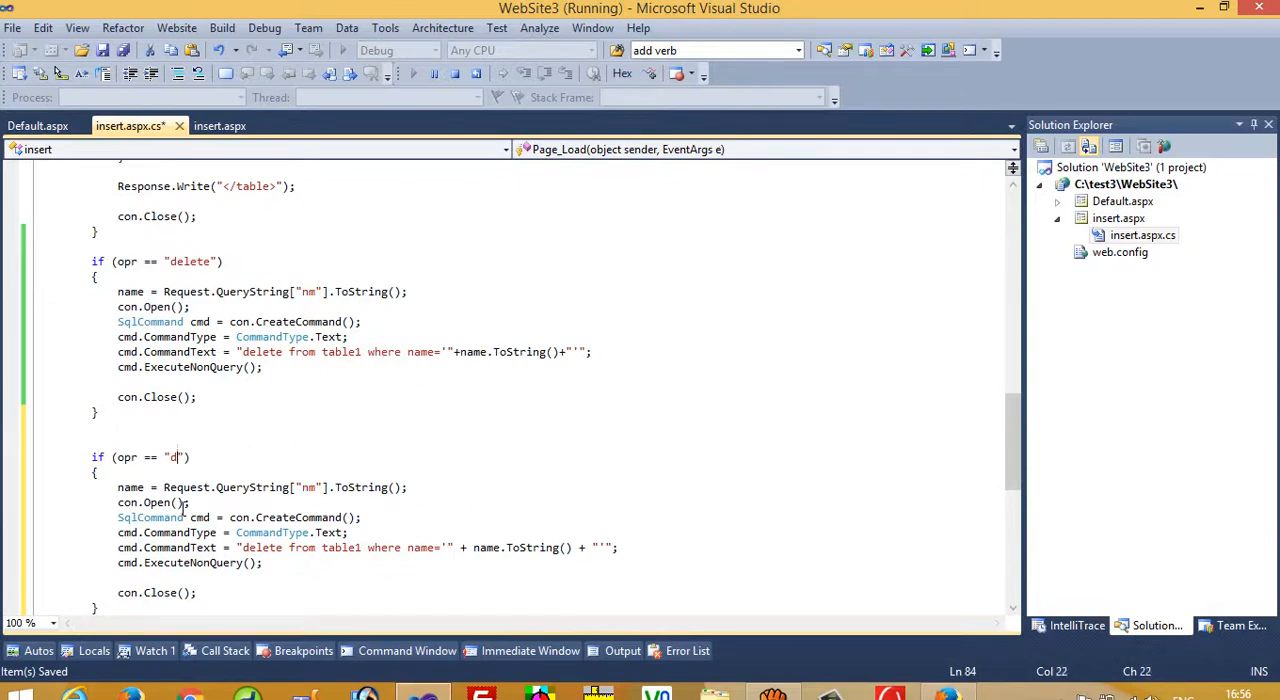
type("pdate")
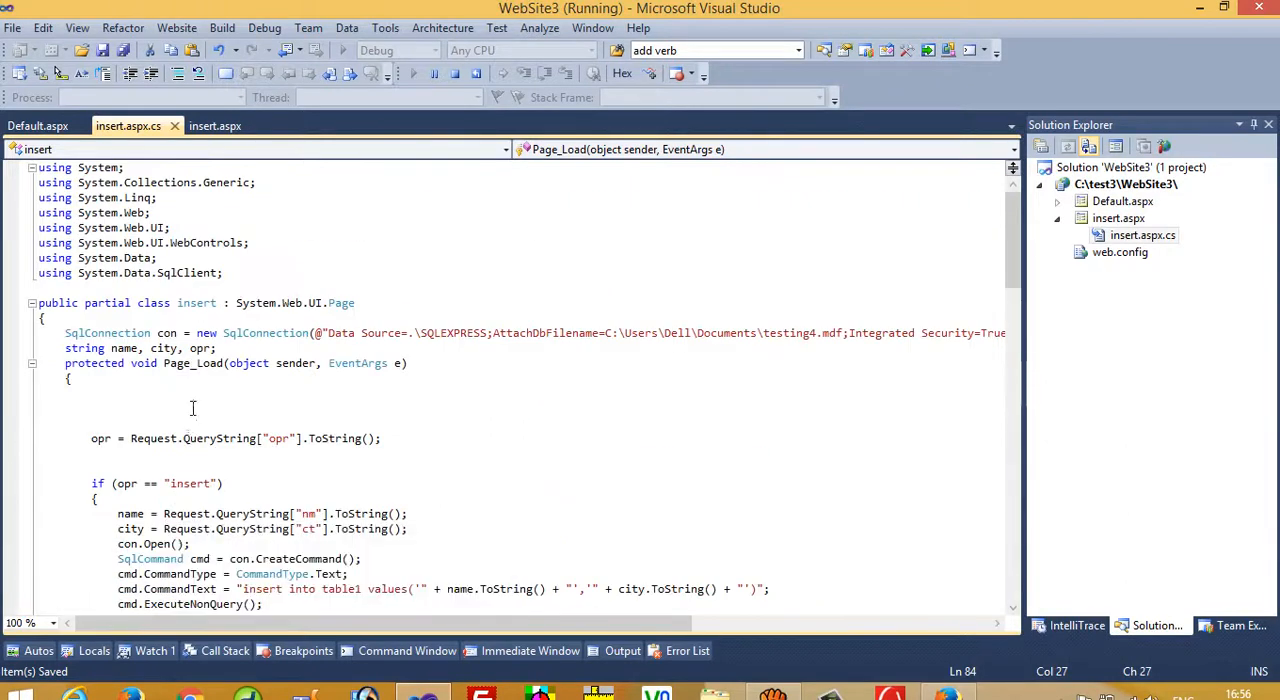
- Declare string fields oldname and newname in the insert class
type("string oldname")
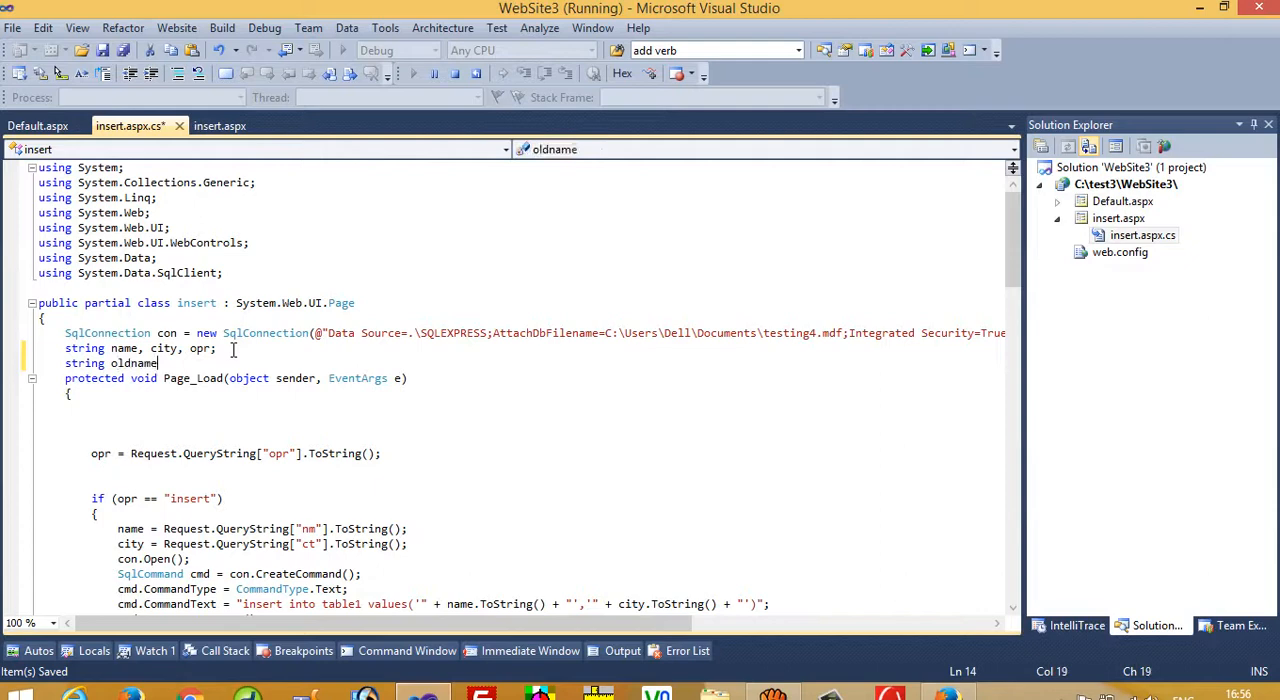
type(",newname;")
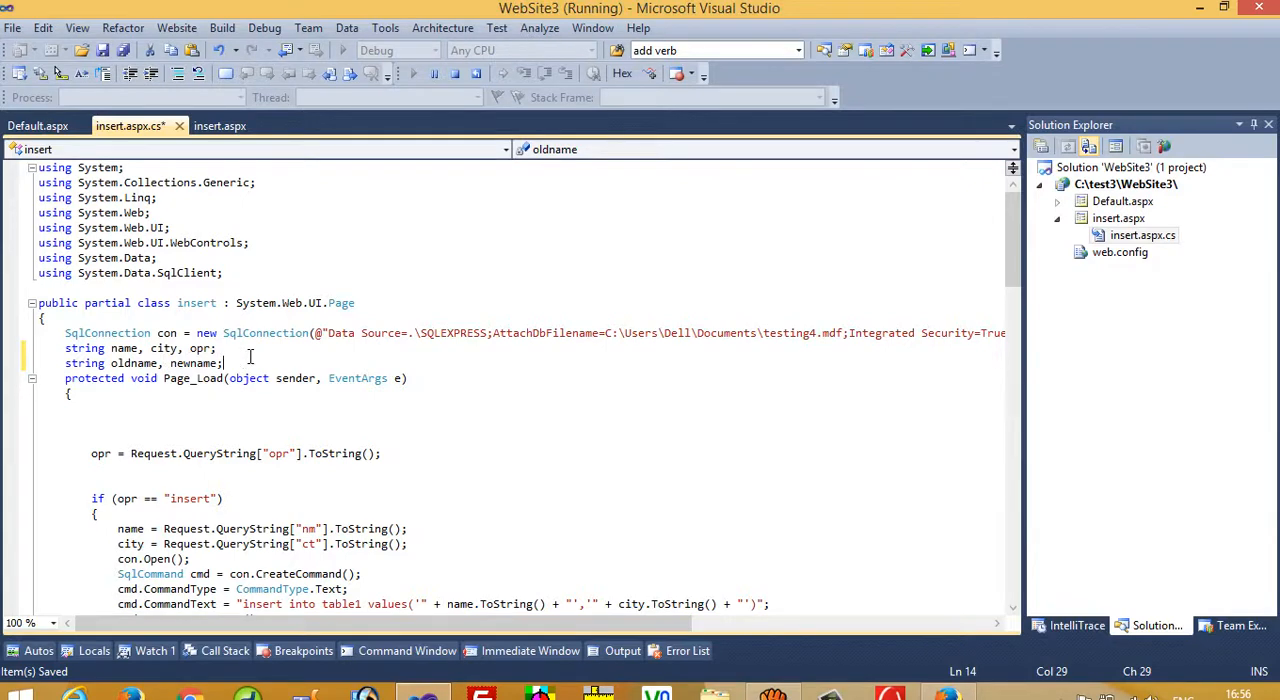
mouse_move(143, 378)
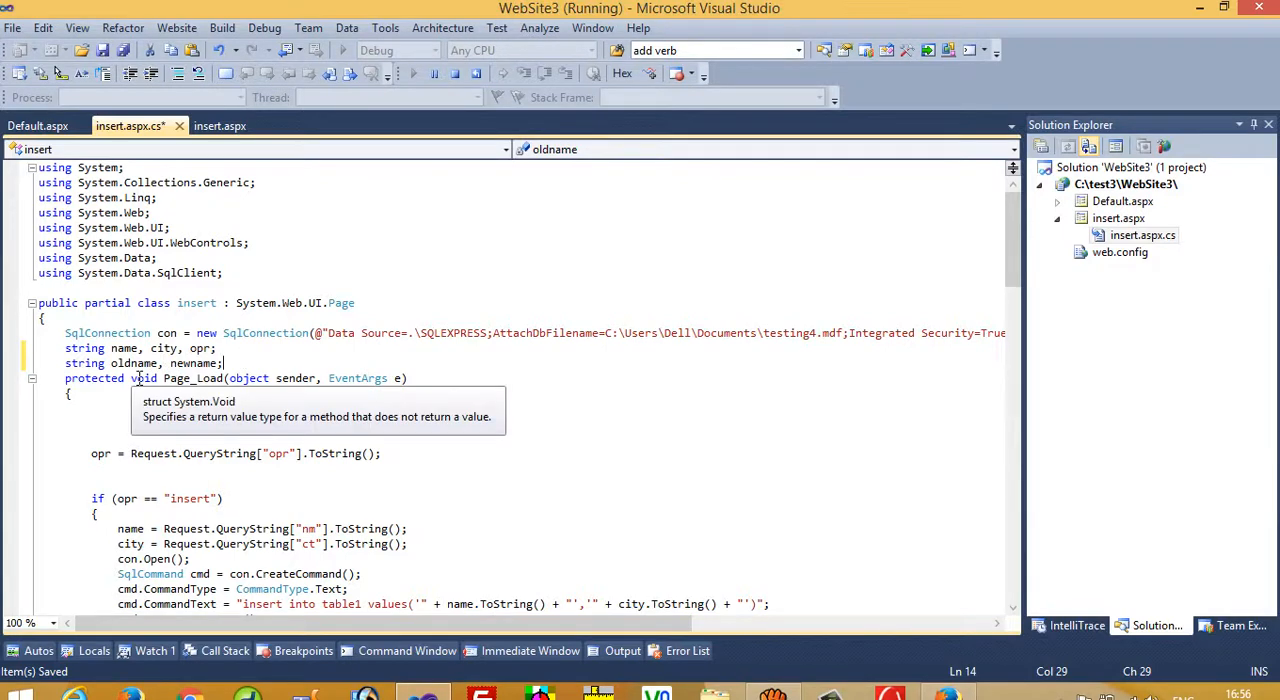
scroll("down", 3)
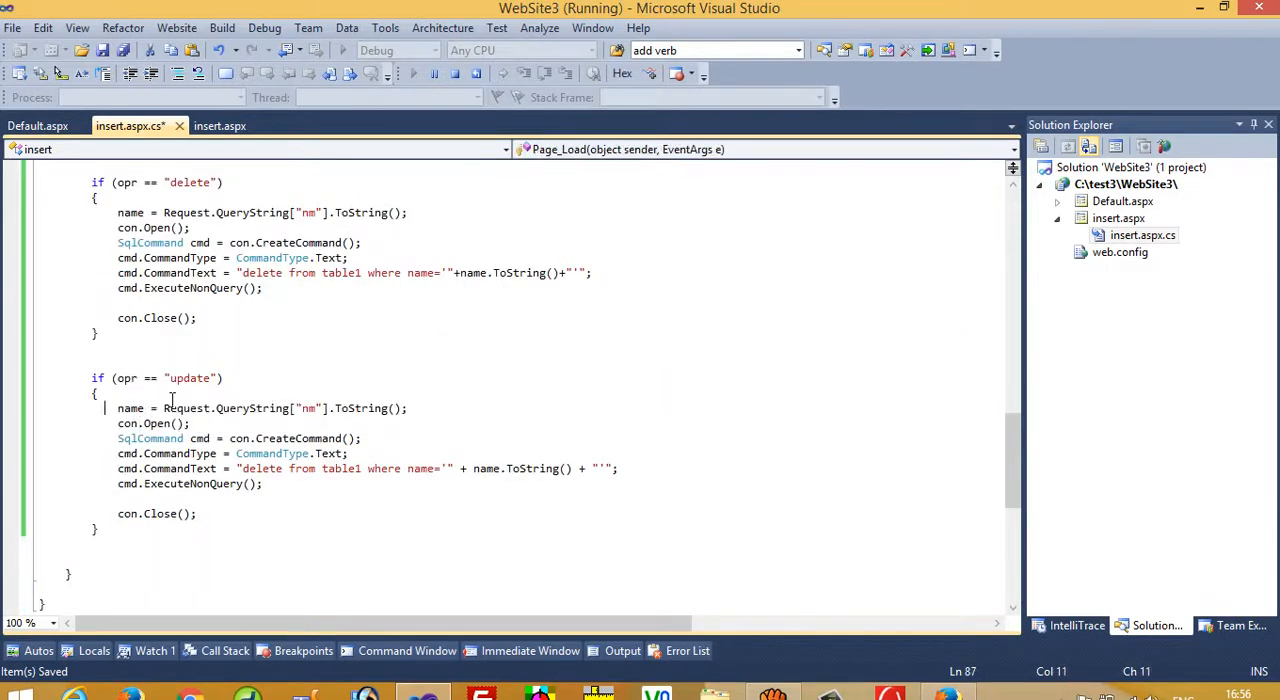
- Assign oldname and newname from Request.QueryString values inside the update block
type("oldname")
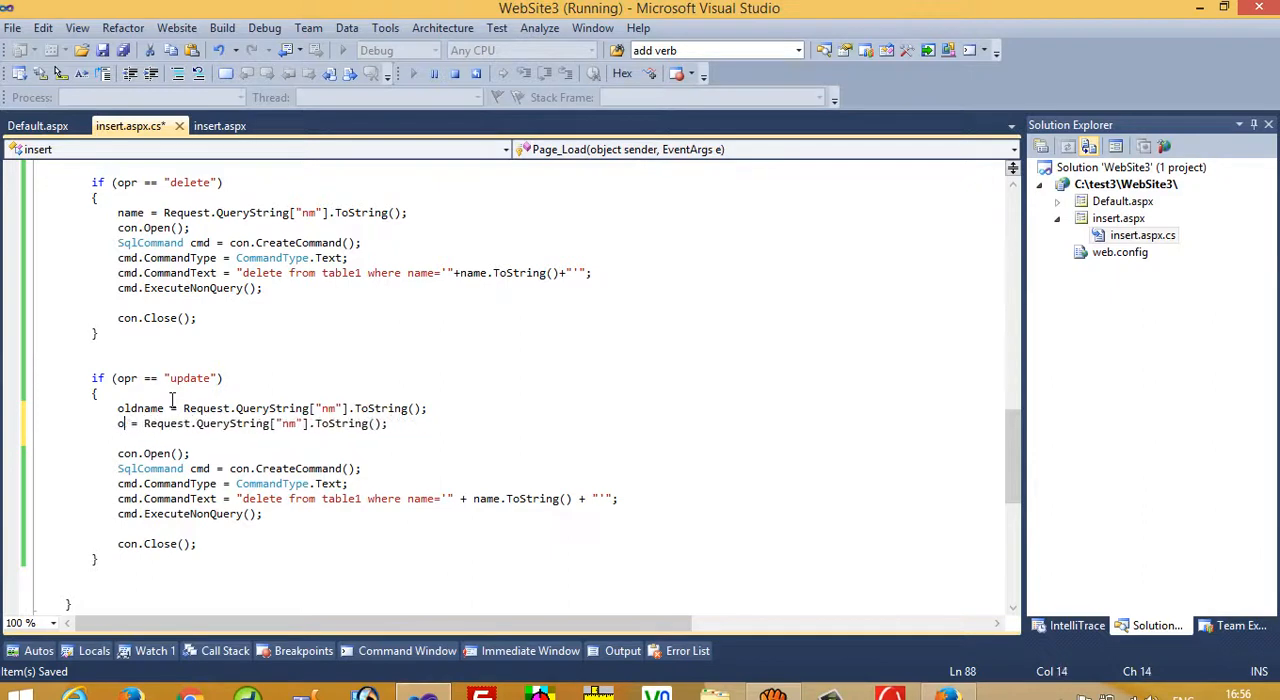
type("ewname")
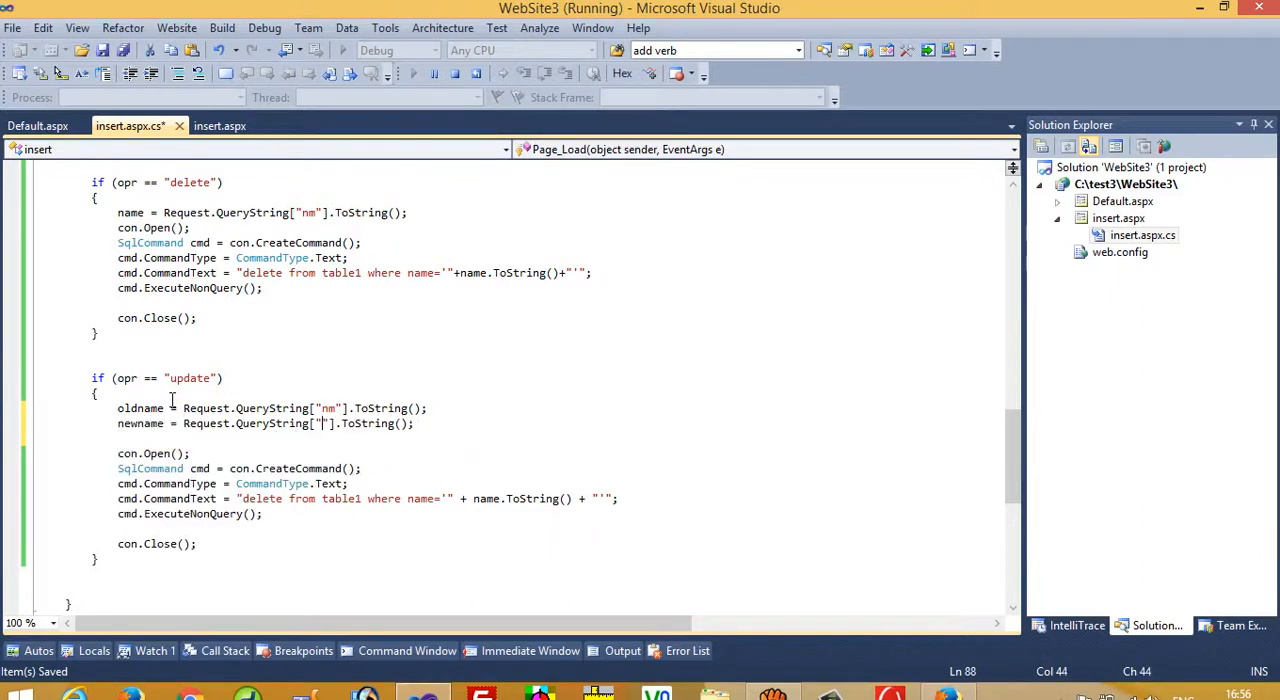
type("newname")
left_click(273, 408)
type("old")
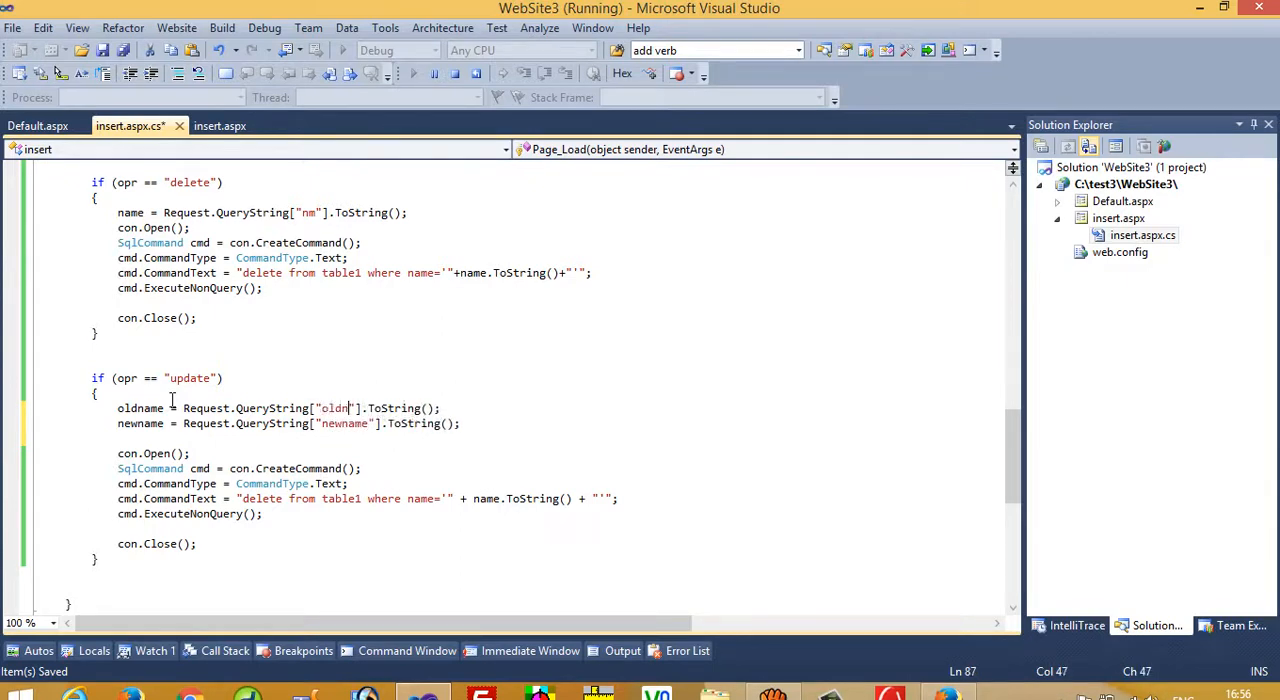
- Set the update query to "update table1 set name=newname where oldname=oldname" using ToString()
left_click(37, 125)
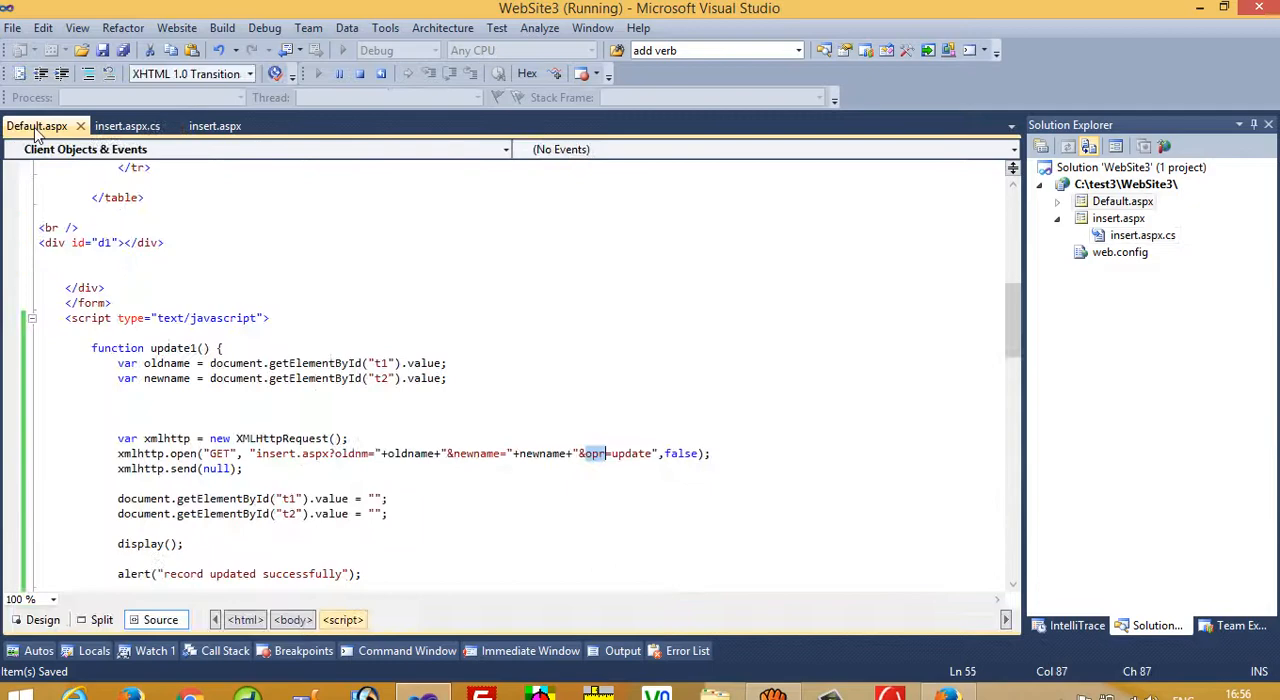
left_click(452, 453)
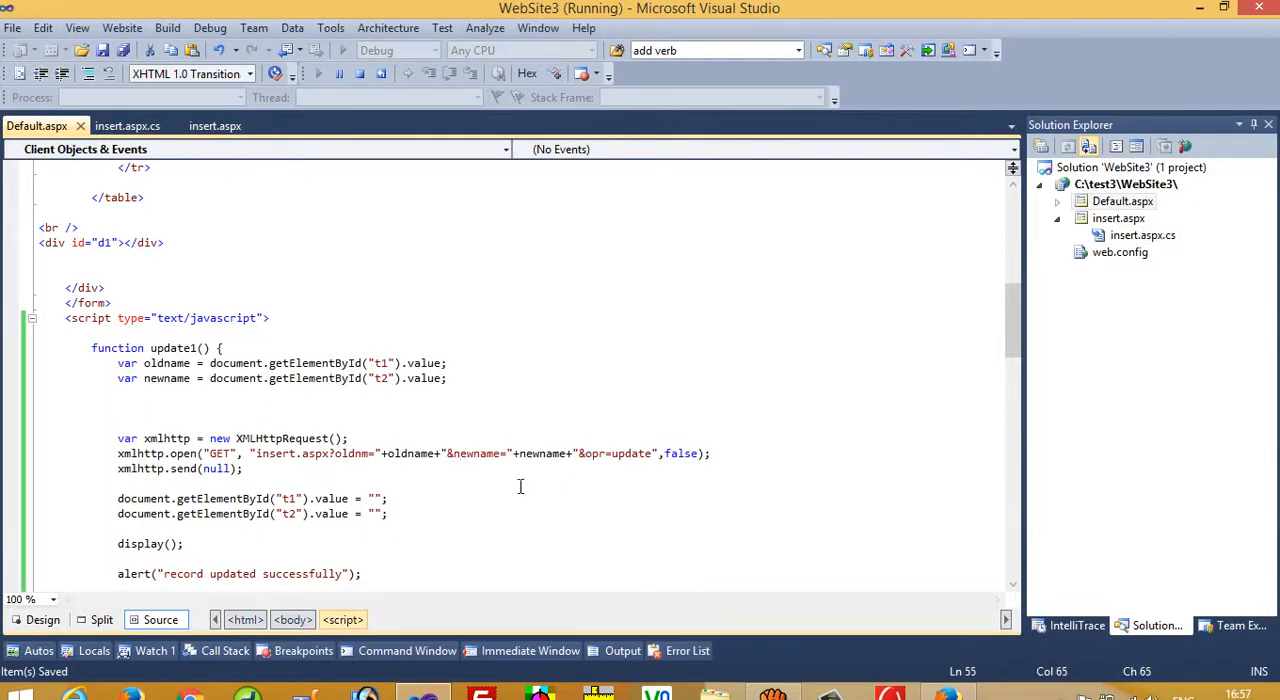
left_click(128, 125)
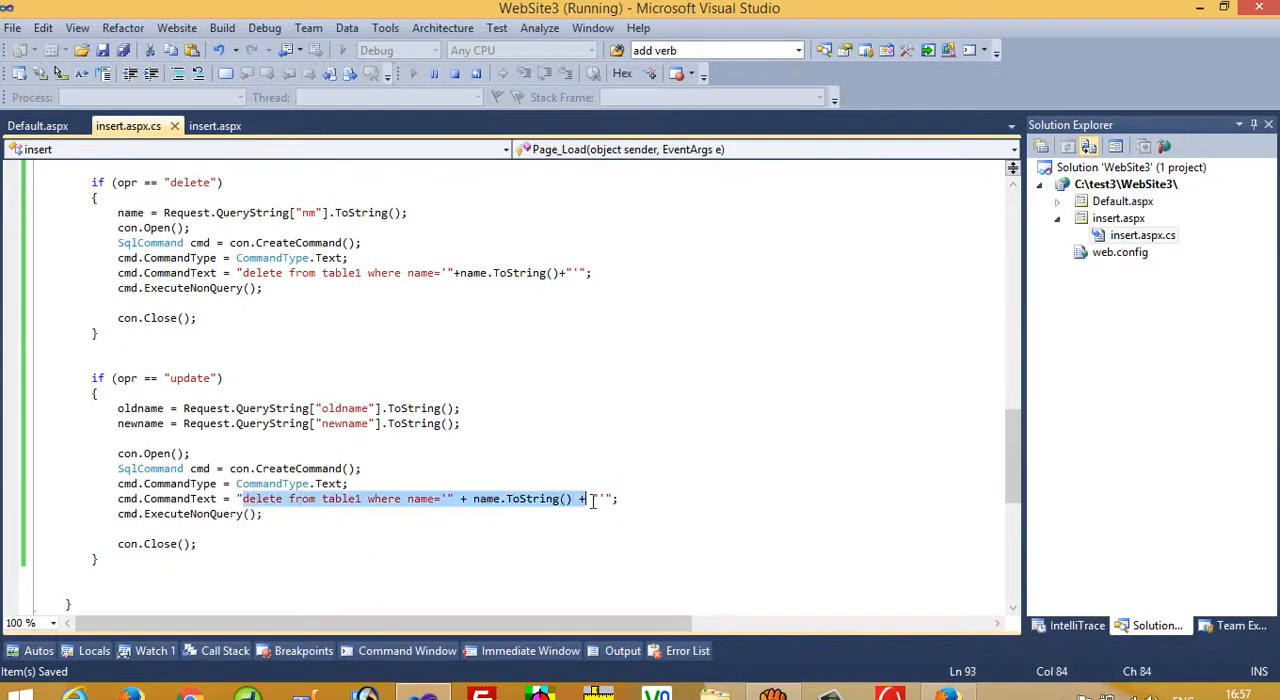
type("update table1 \";")
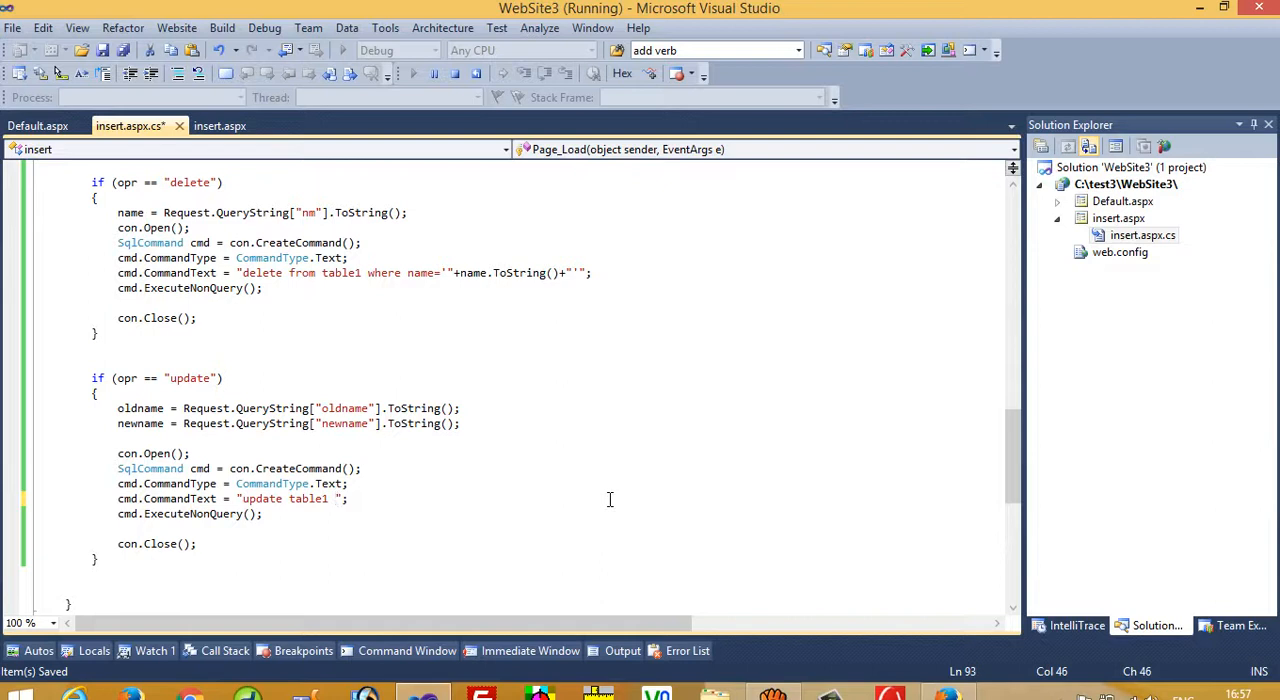
type("set name='\"")
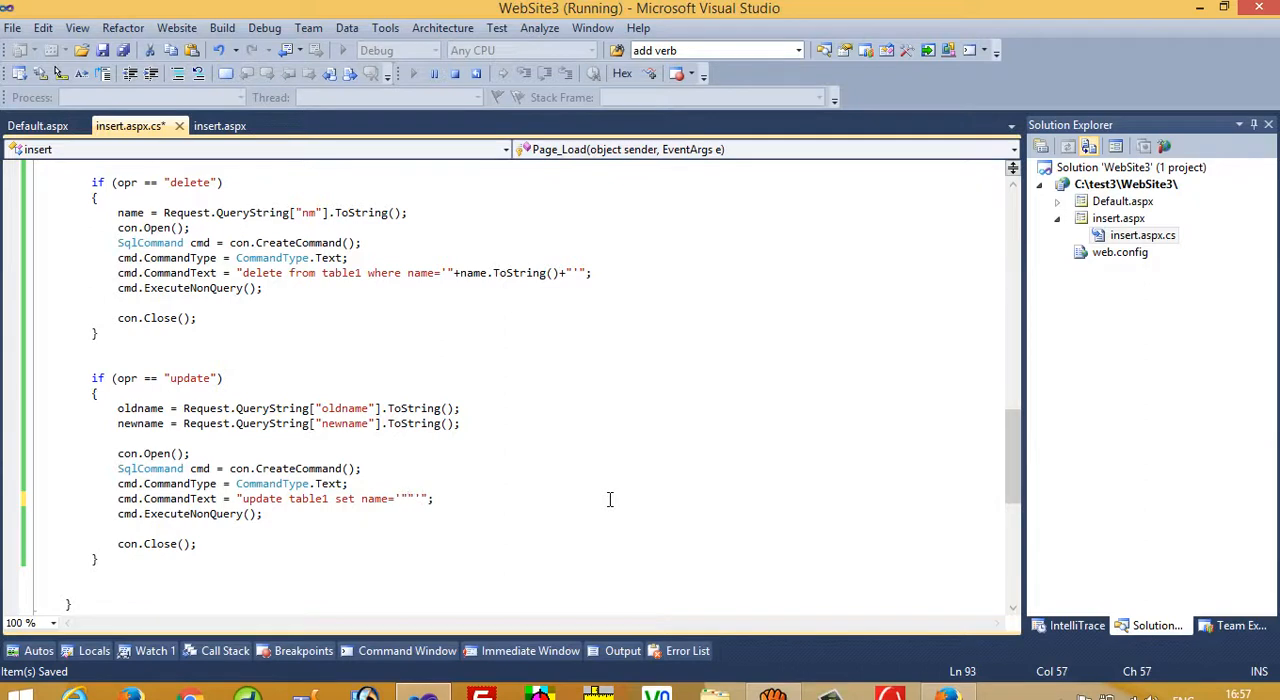
type("+")
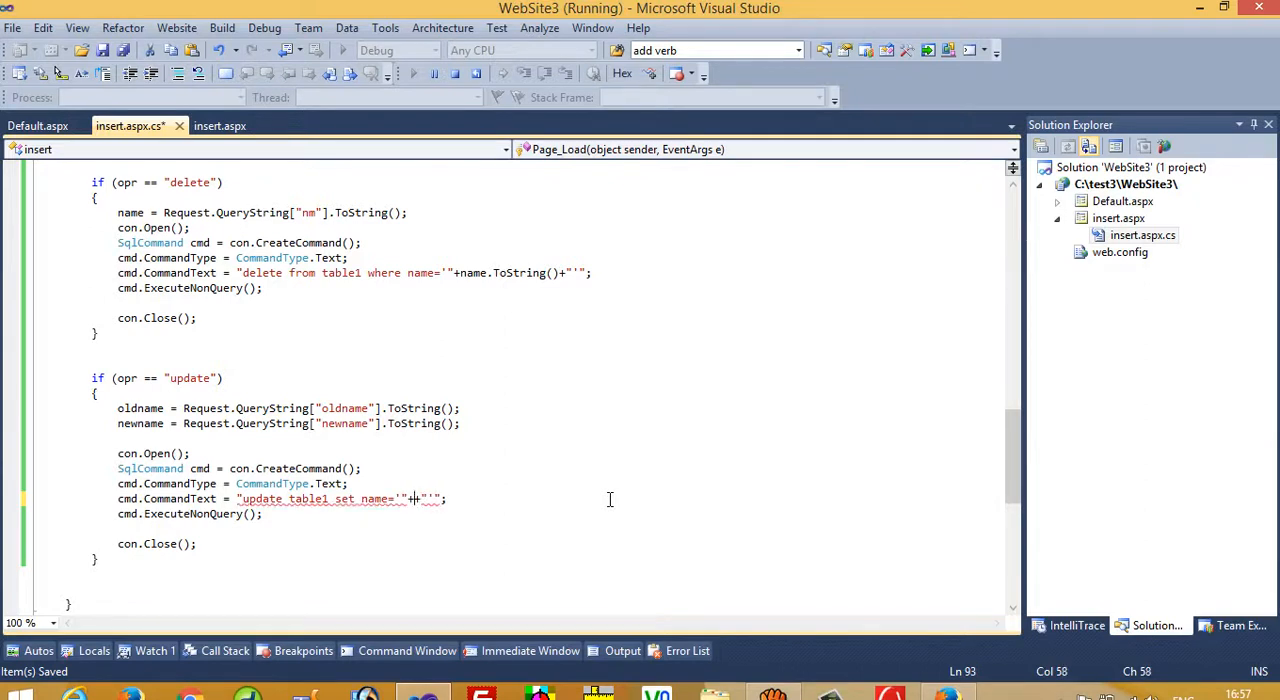
type("newname.tos")
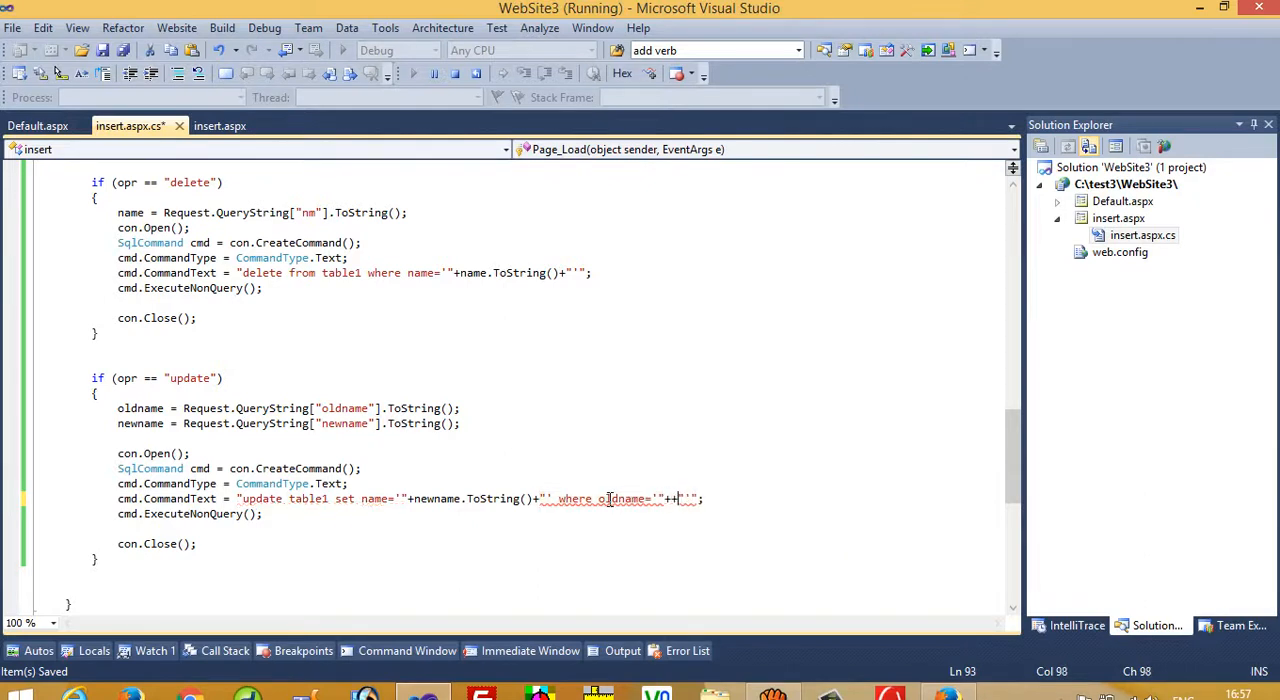
type("oldname")
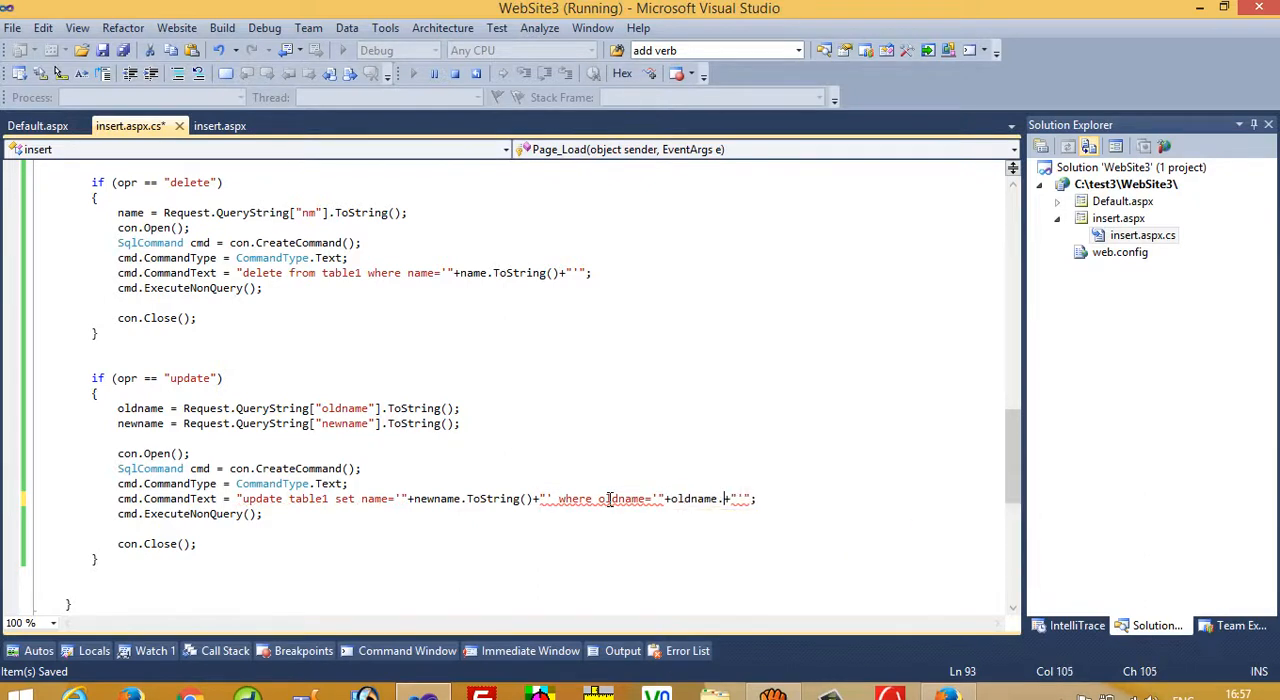
type(".ToString()")
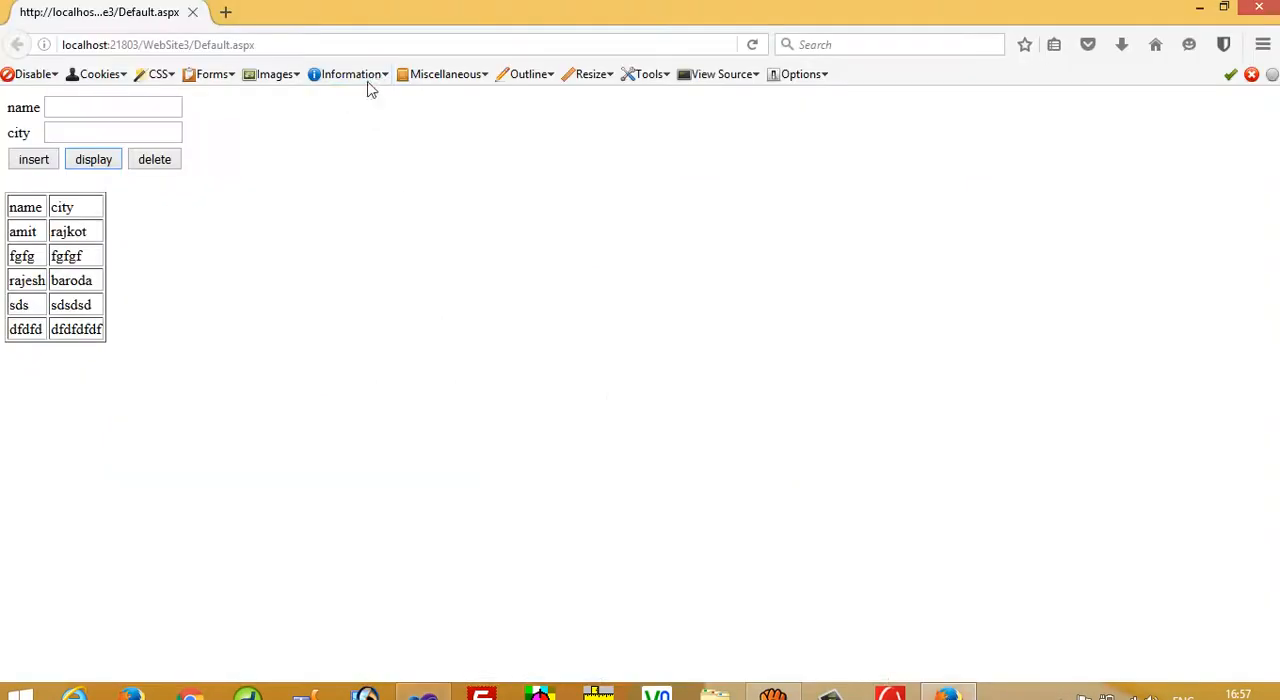
- Reload the page, display the records, and submit an update renaming rajesh to andipara
left_click(93, 159)
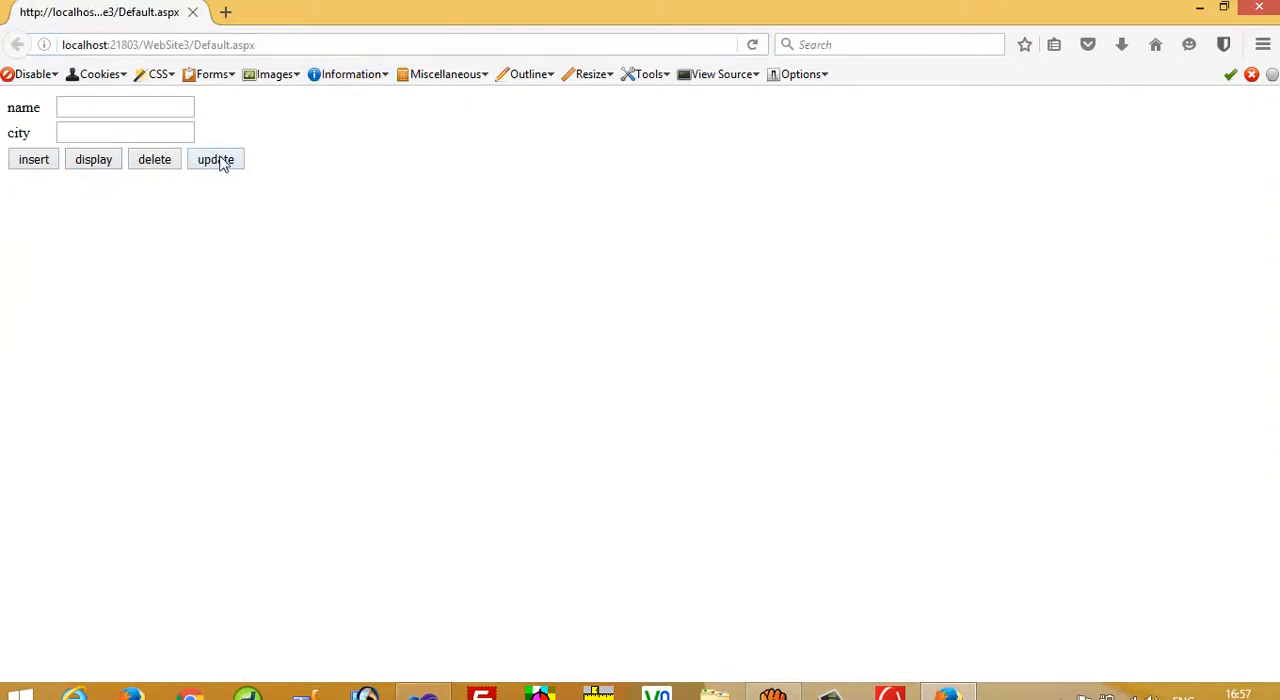
left_click(93, 159)
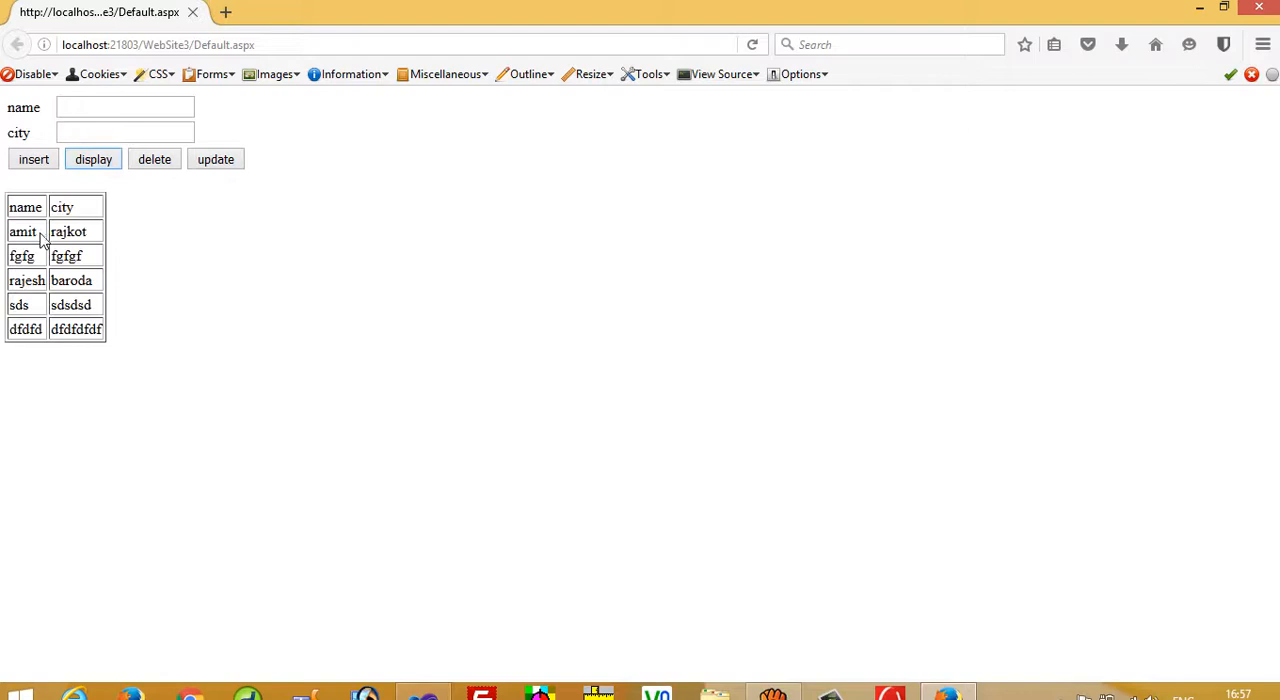
double_click(26, 280)
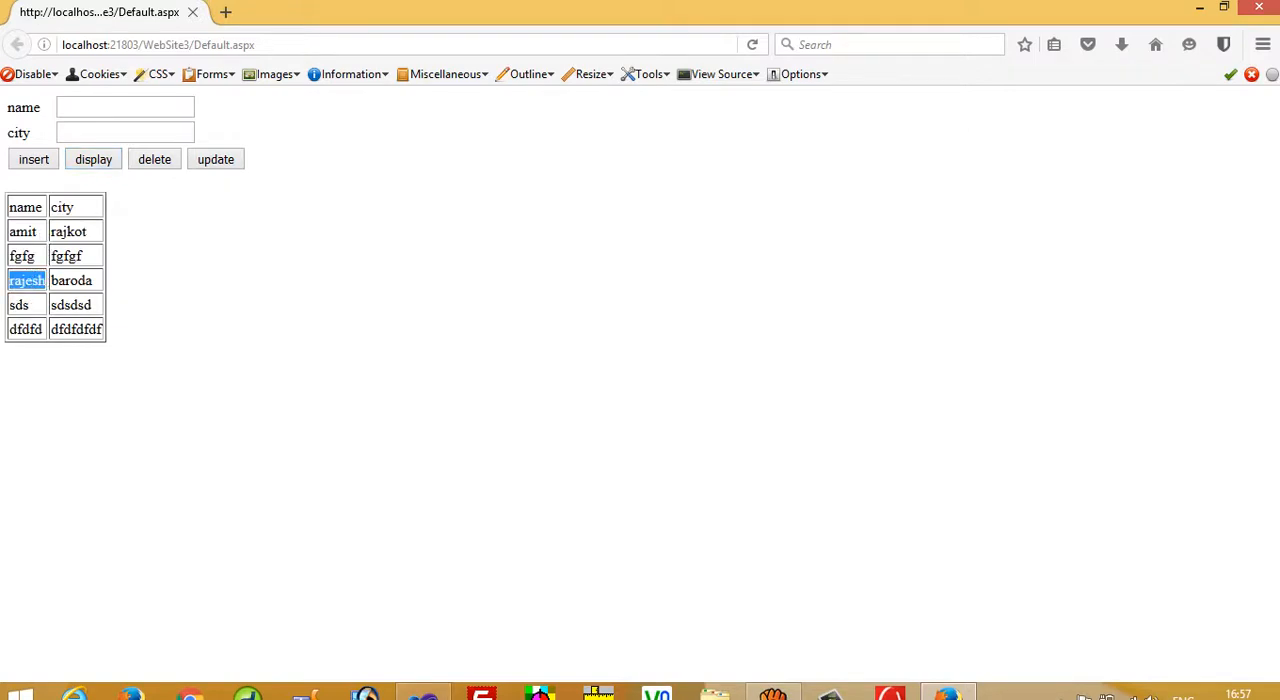
left_click(124, 107)
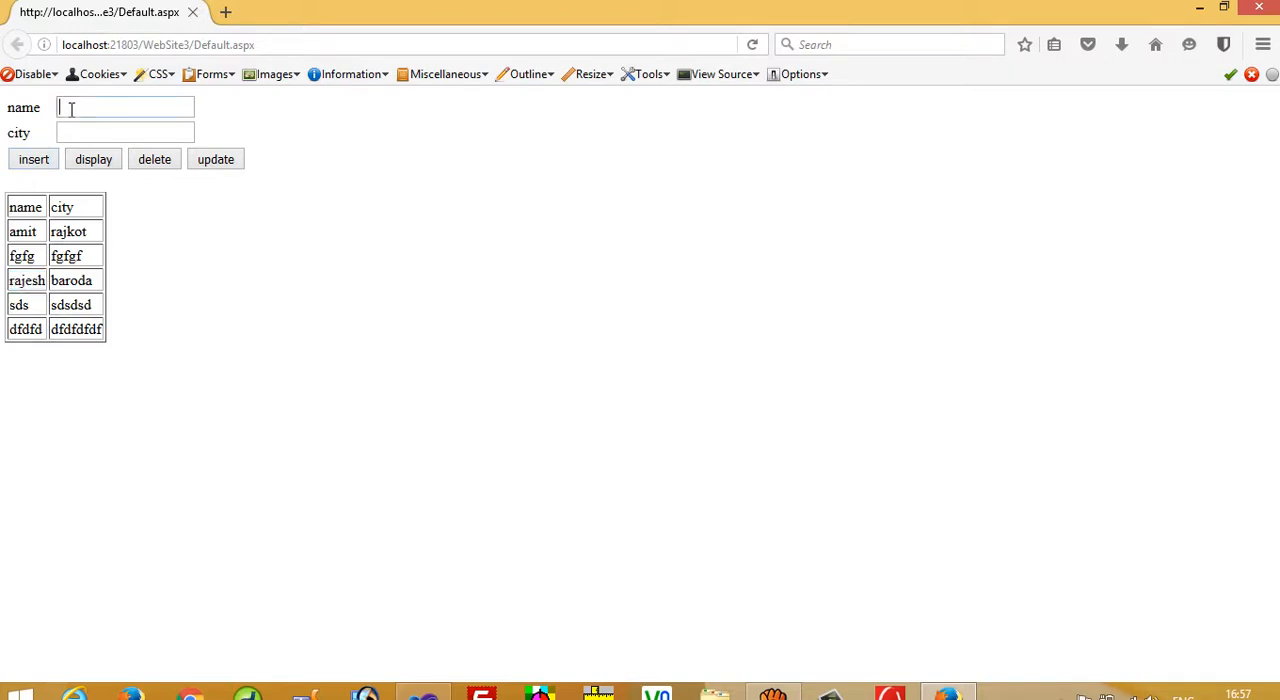
type("rajesh")
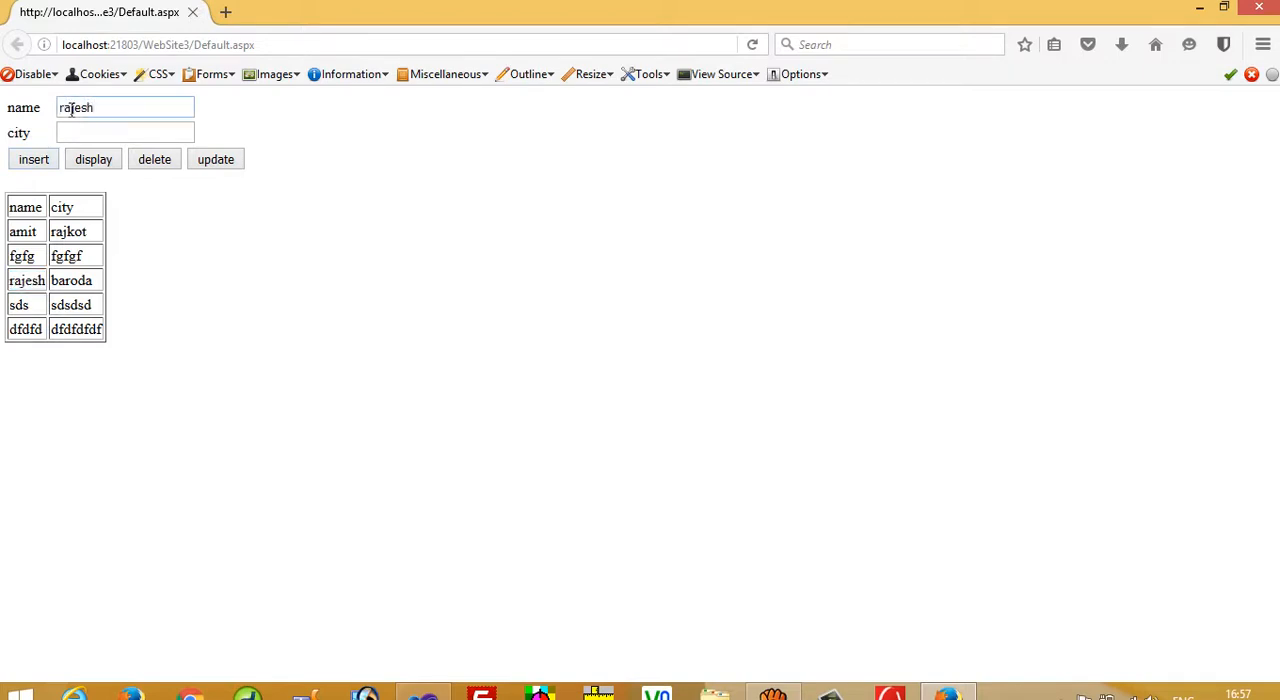
type("andipara")
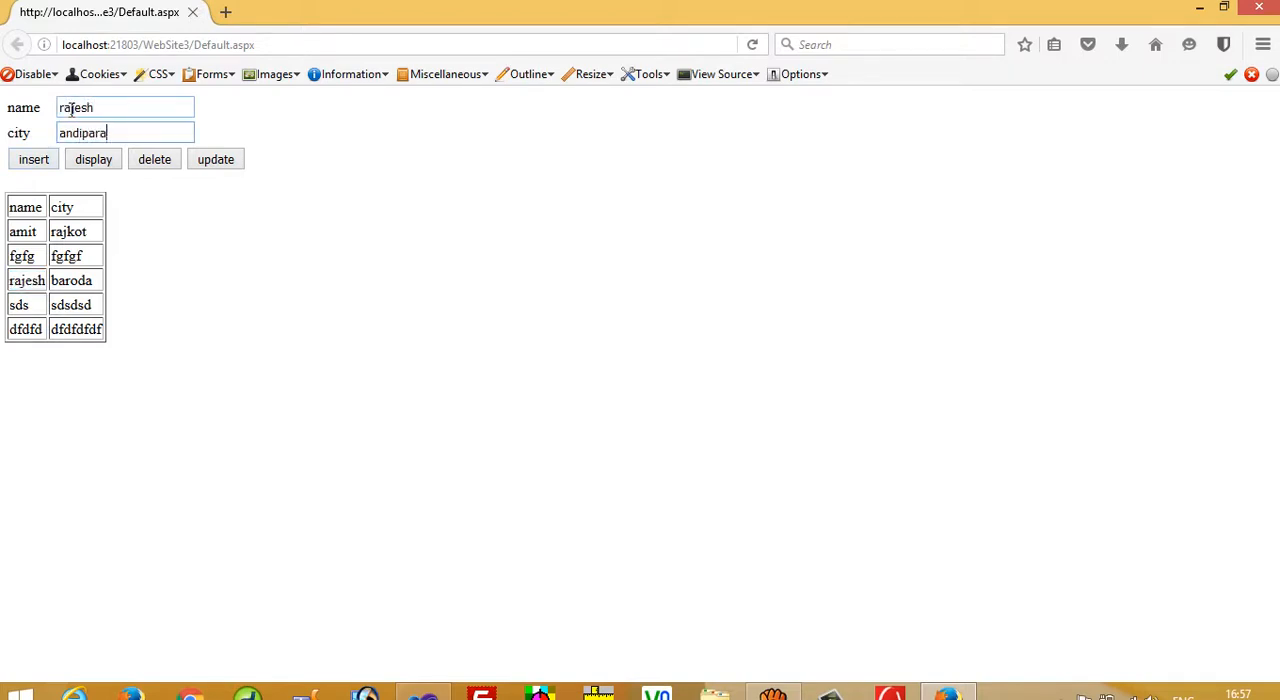
left_click(215, 159)
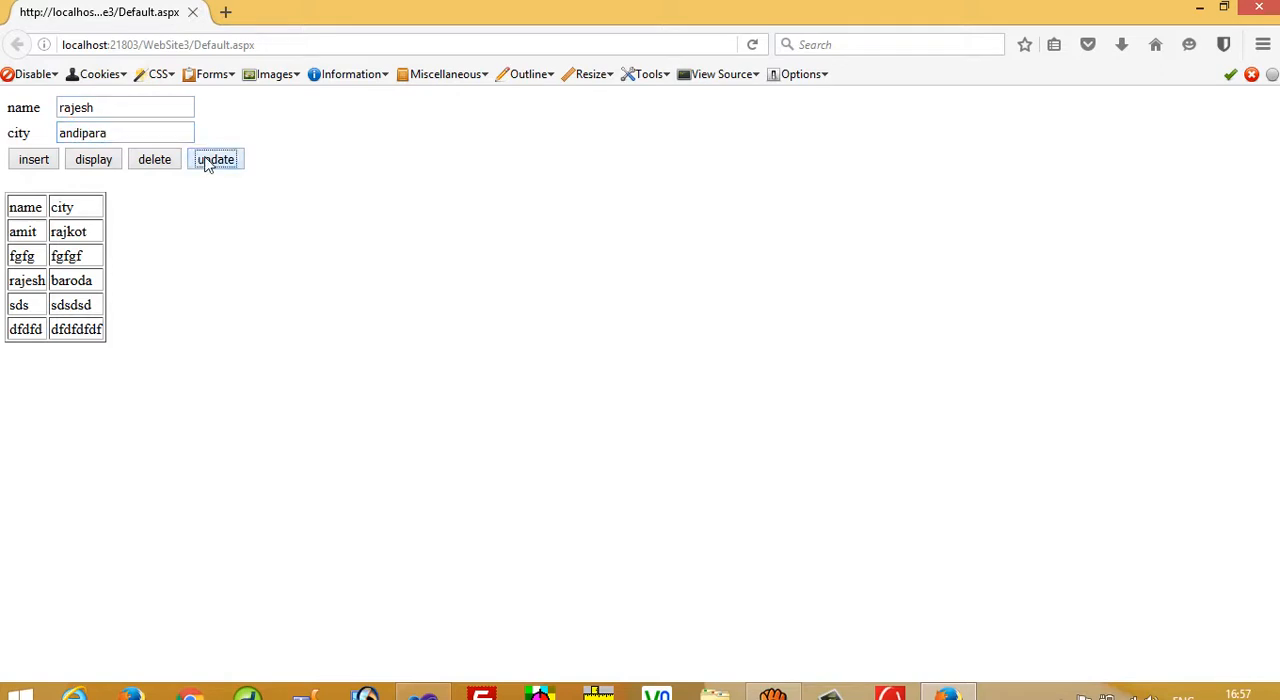
left_click(216, 159)
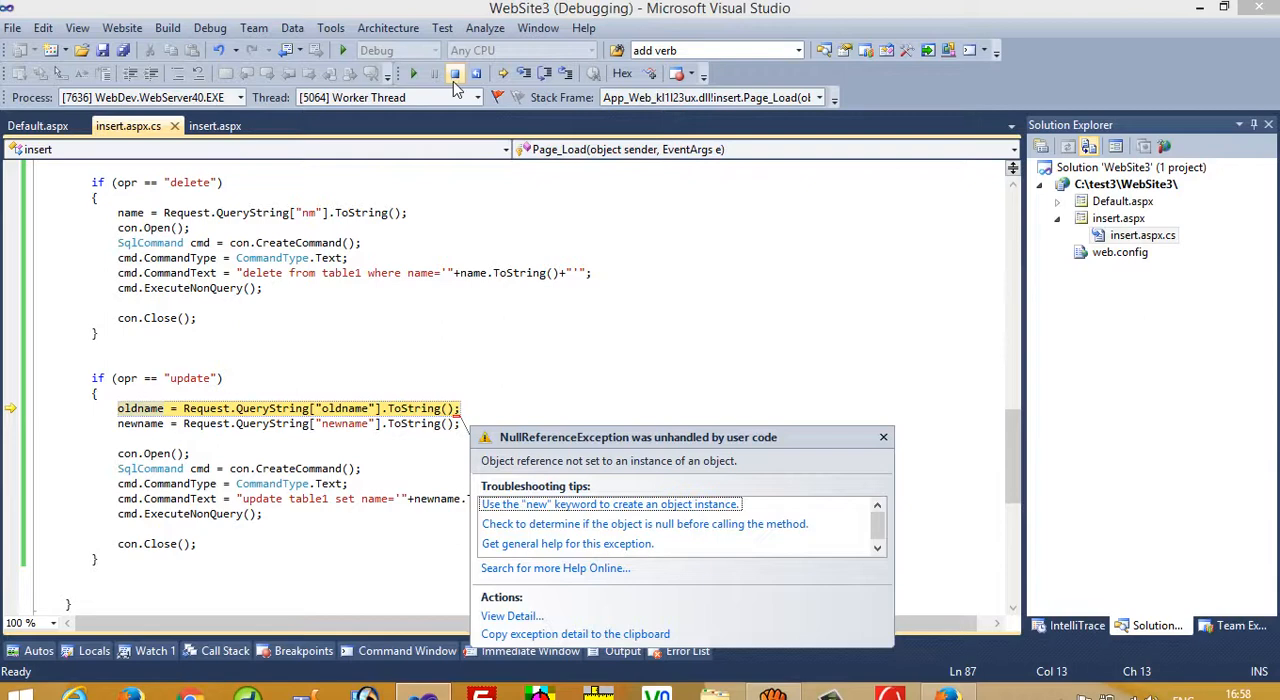
mouse_move(455, 73)
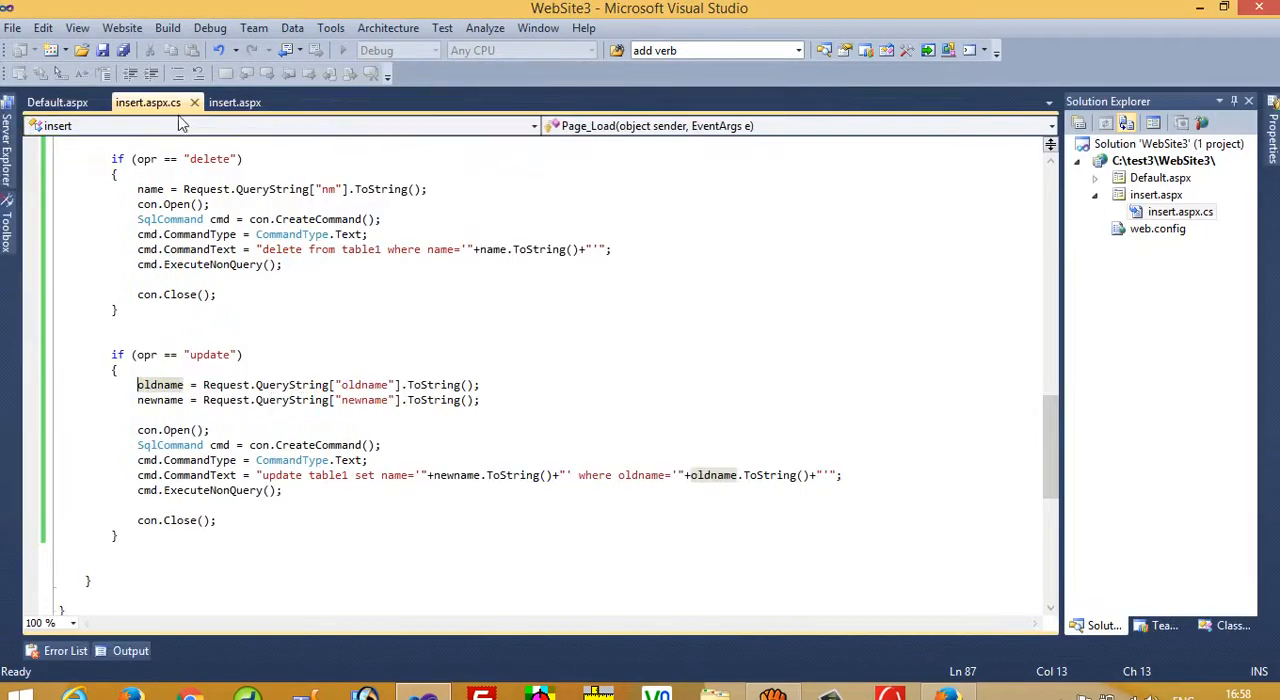
- Save Default.aspx with the corrected oldname= URL in update1 and rerun the website
left_click(56, 102)
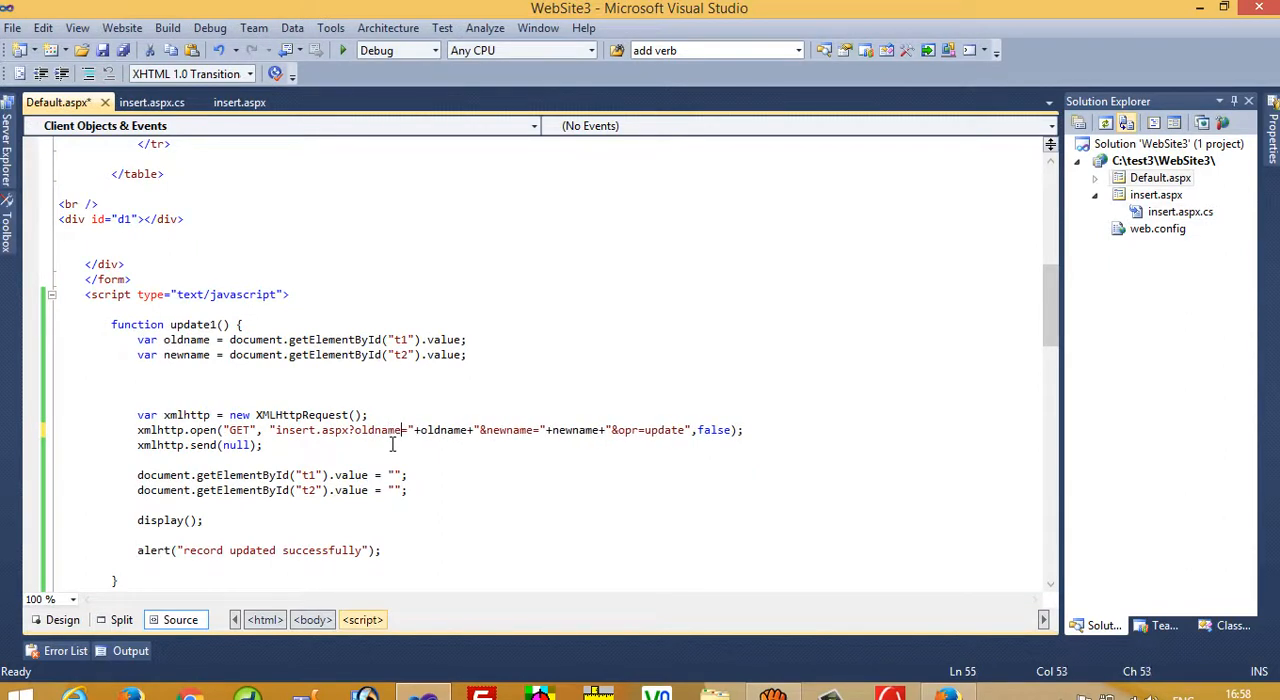
key("ctrl+s")
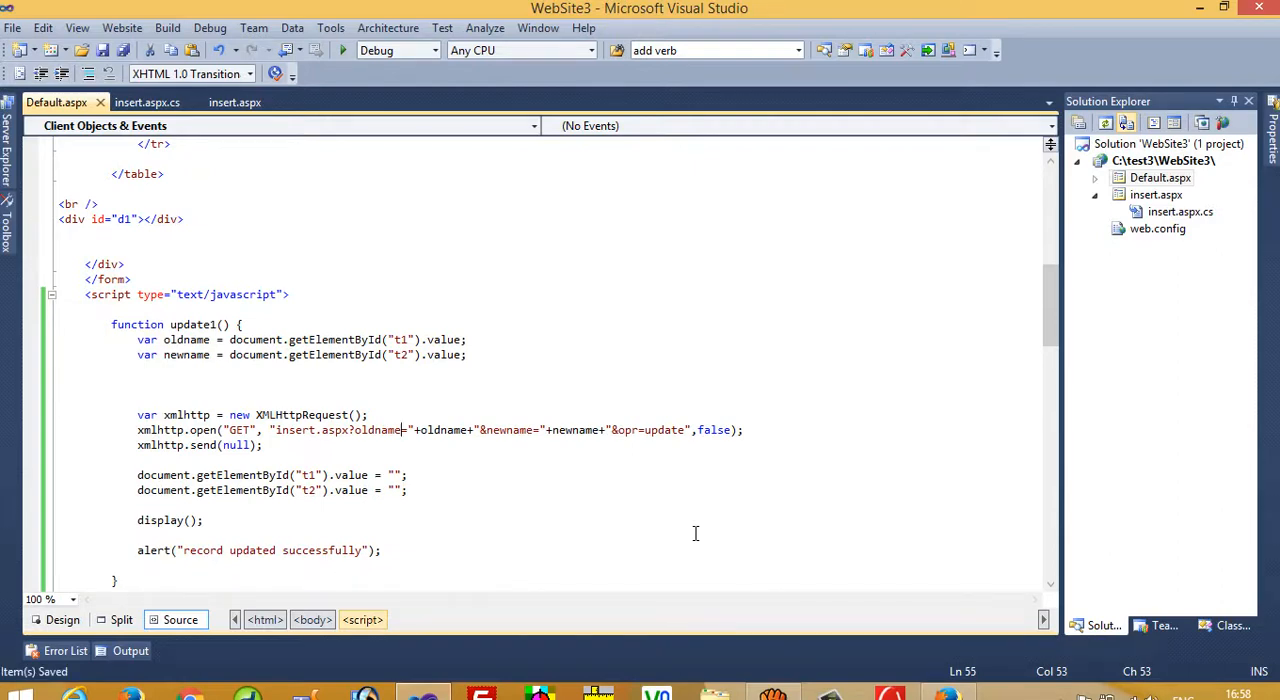
left_click(343, 50)
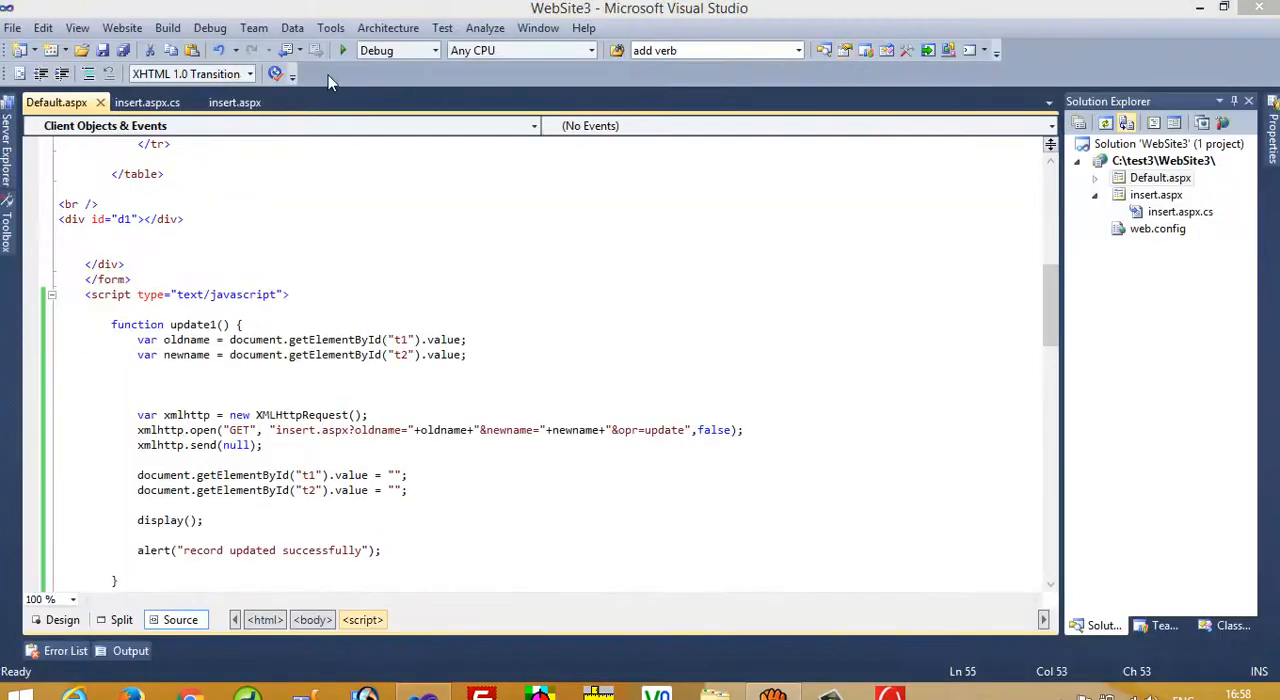
left_click(342, 50)
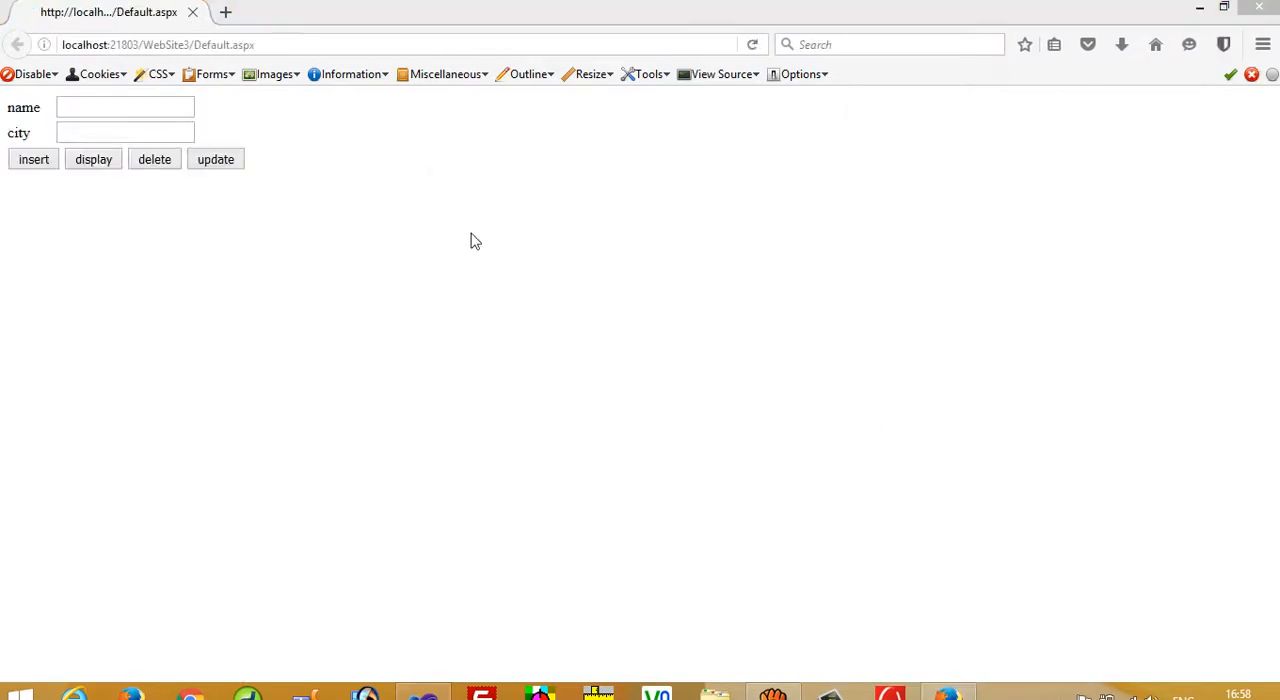
- Display the records table and resubmit the update renaming rajesh to andipara
left_click(93, 159)
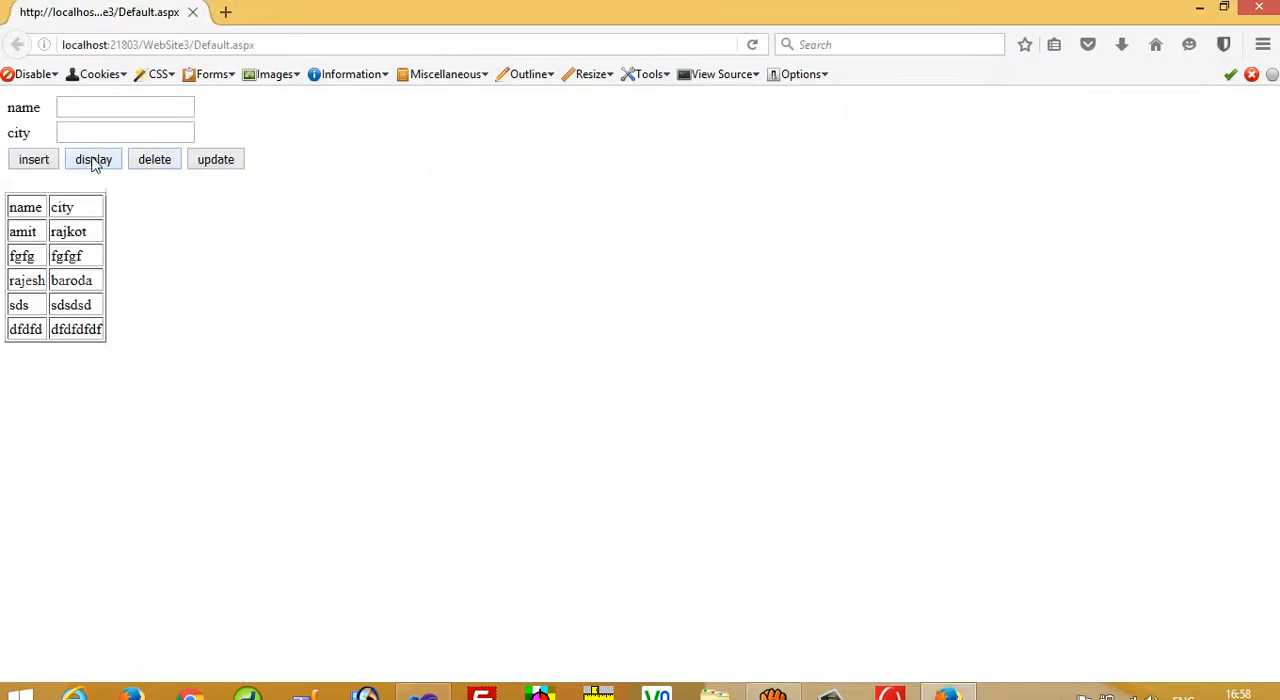
double_click(27, 280)
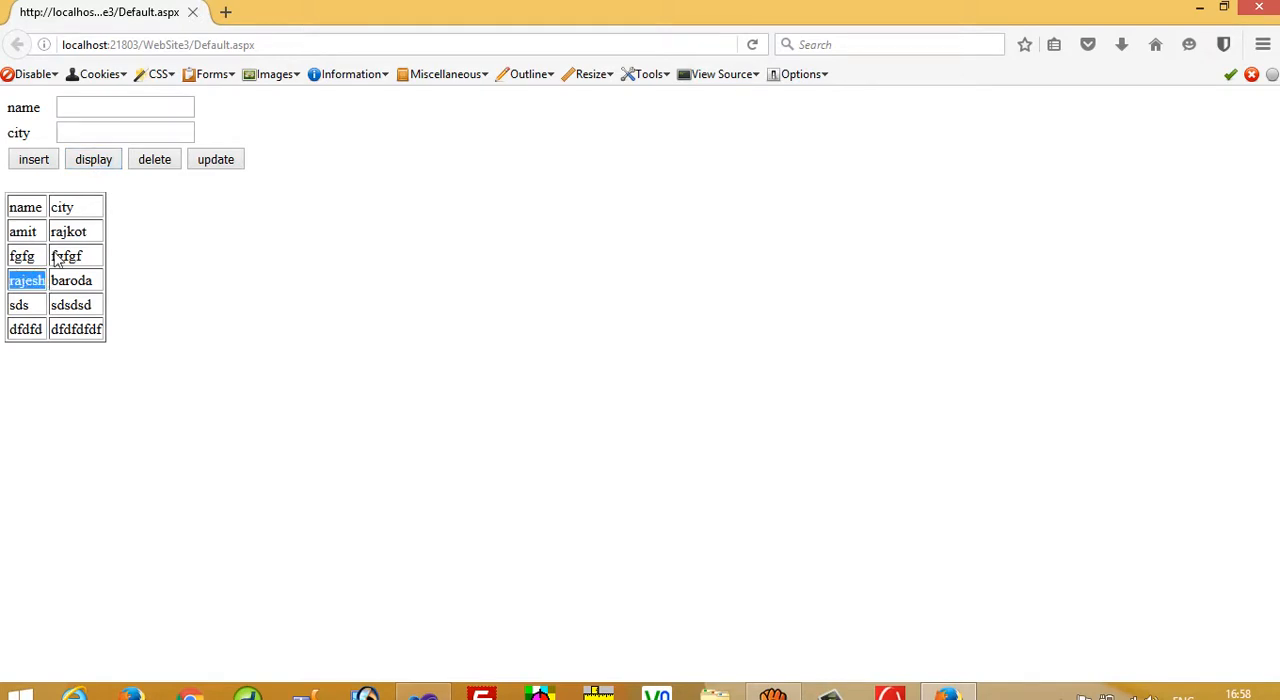
type("rajesh")
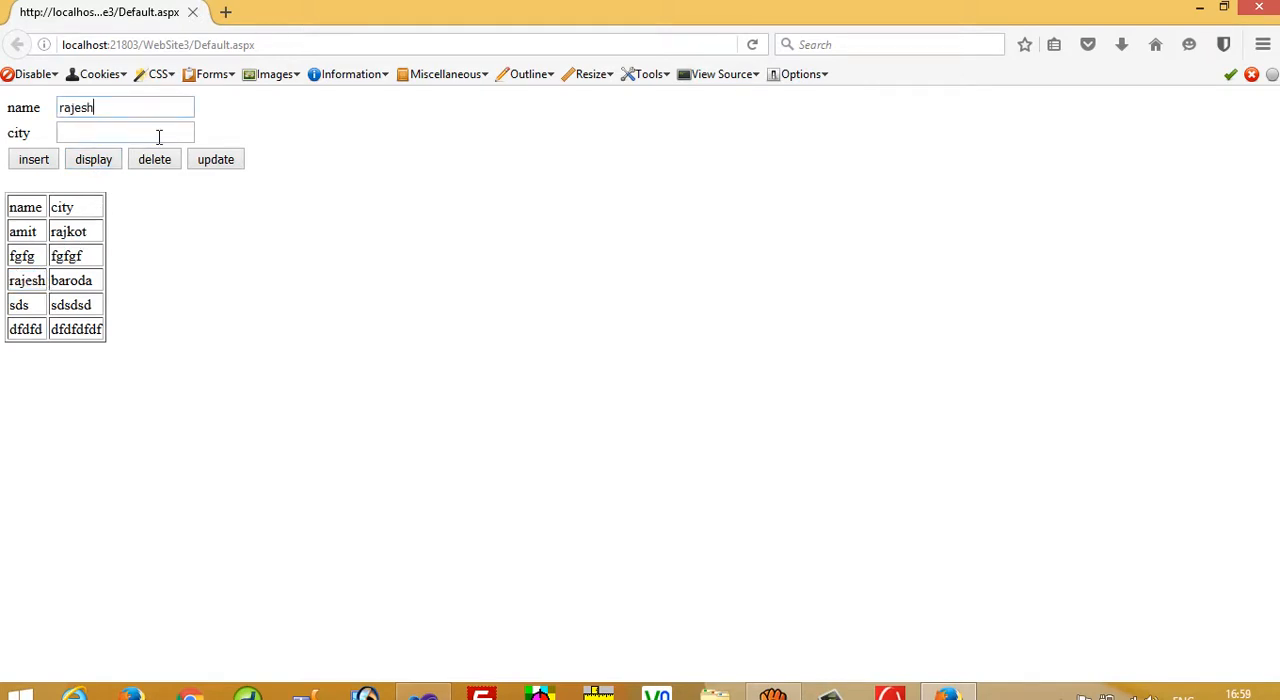
type("andipara")
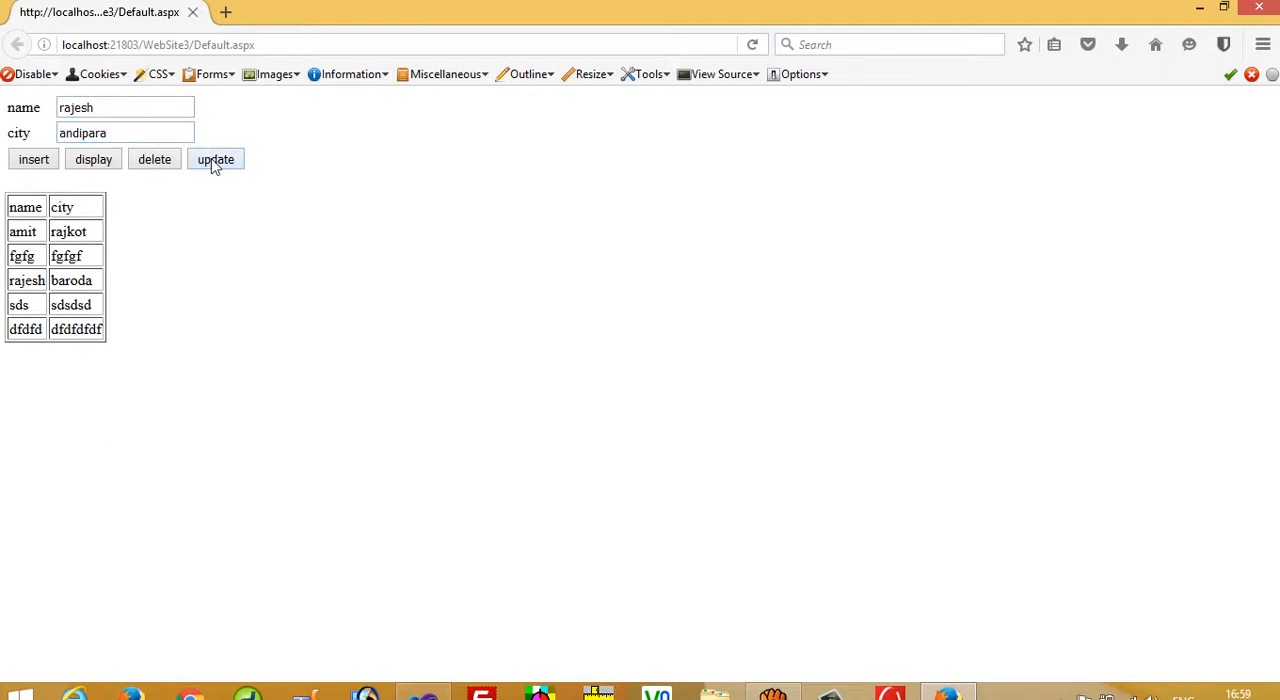
left_click(215, 159)
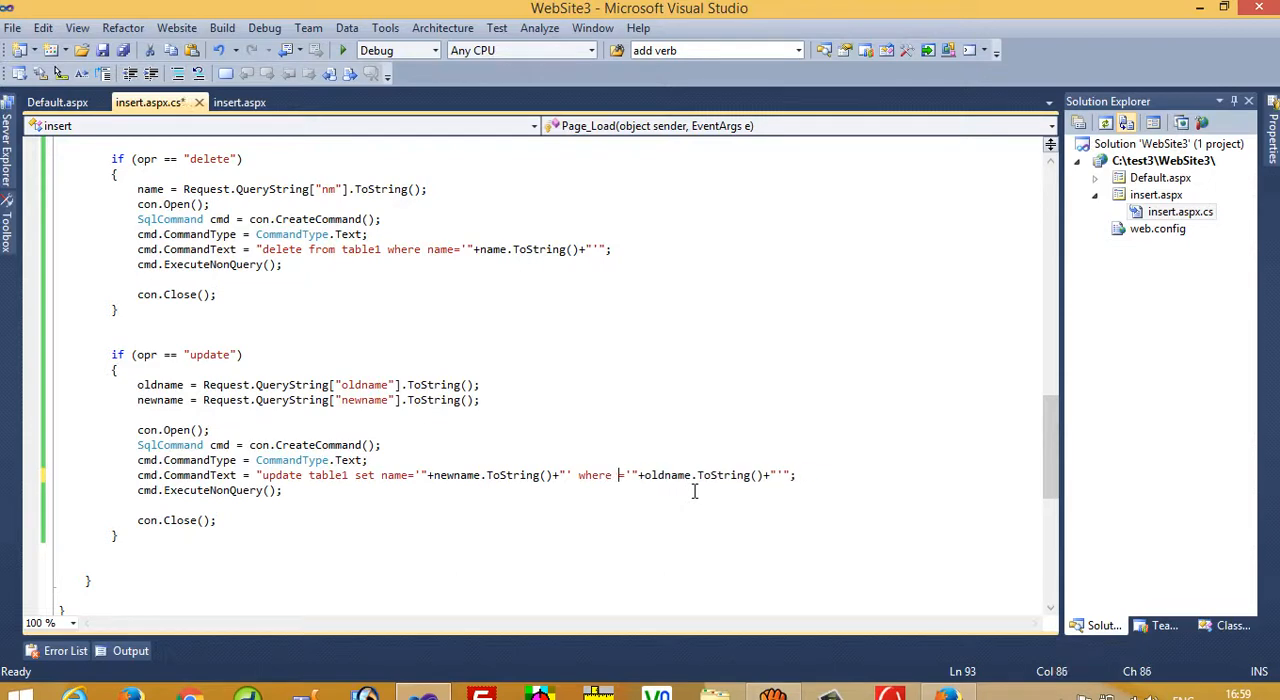
- Replace oldname with name in the update query's where clause in insert.aspx.cs
type("name")
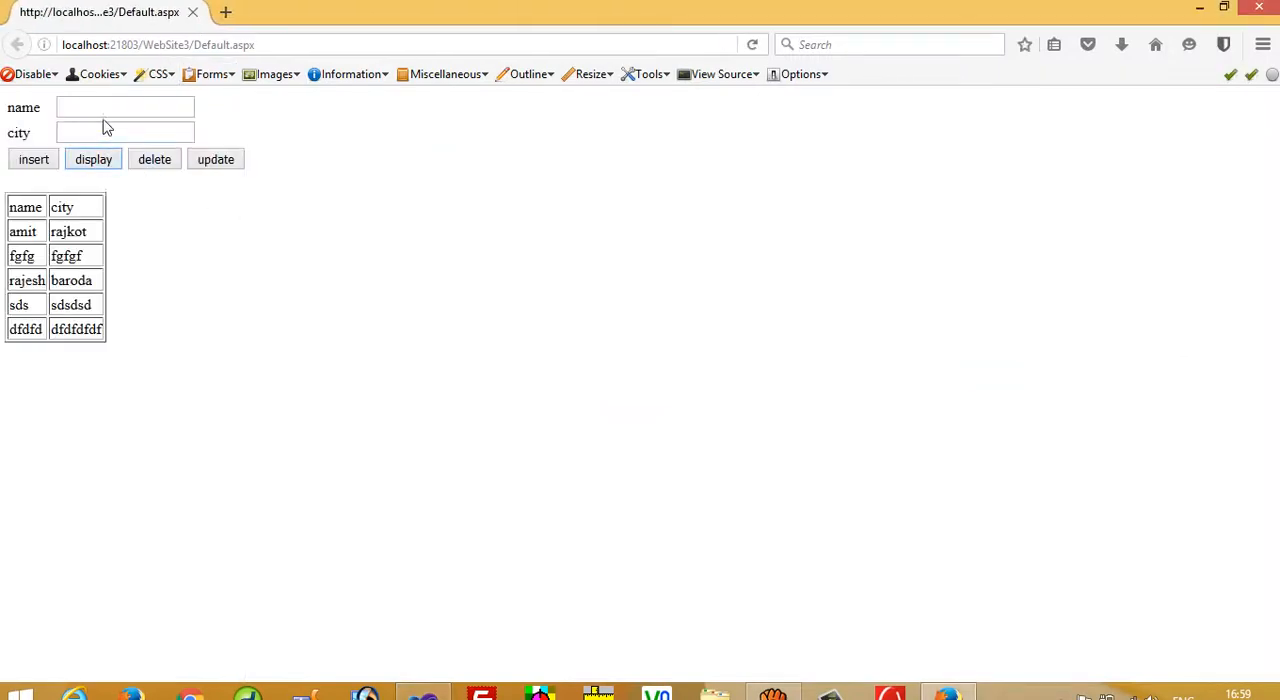
- Submit the rajesh-to-andipara update, dismiss the success alert, and select the andipara row
type("rajesh")
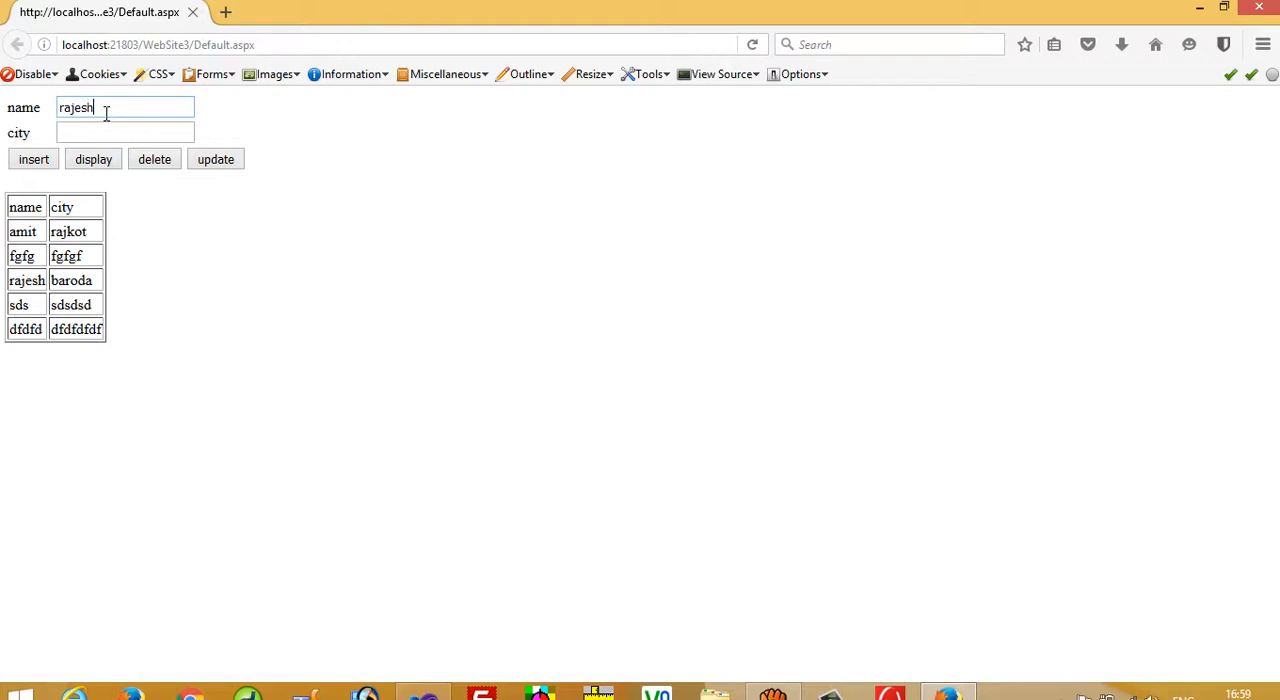
type("andipara")
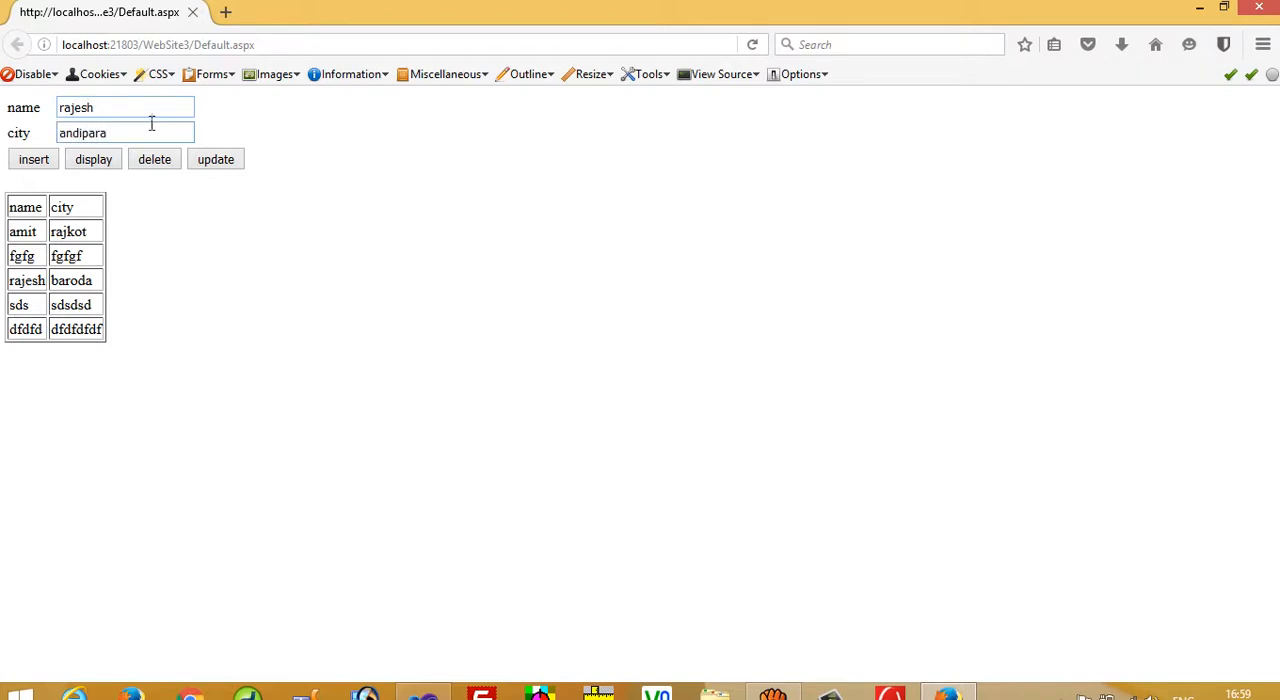
left_click(215, 159)
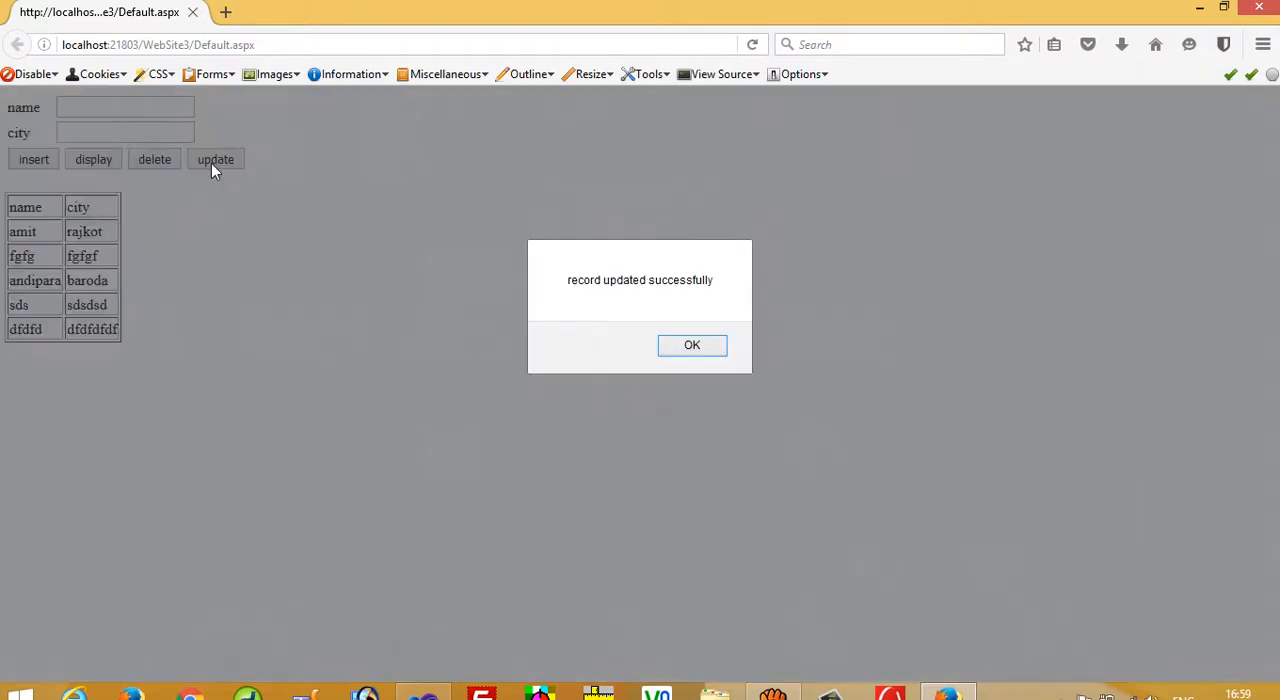
left_click(691, 345)
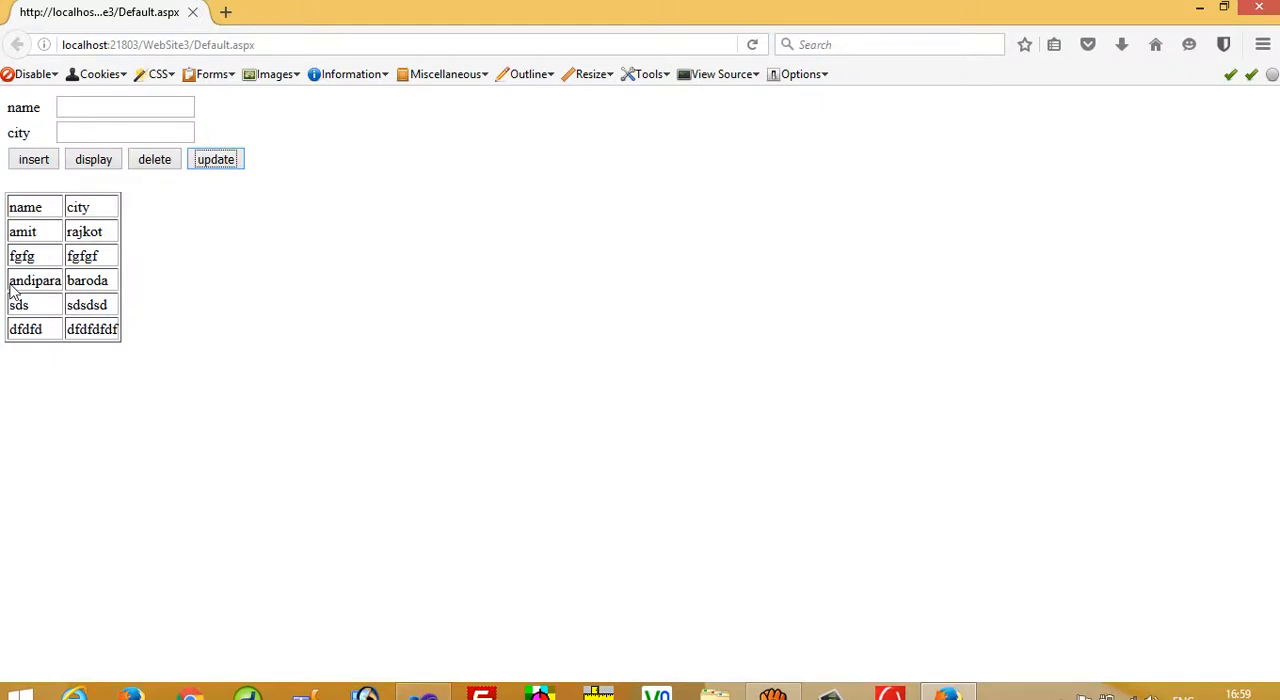
double_click(35, 280)
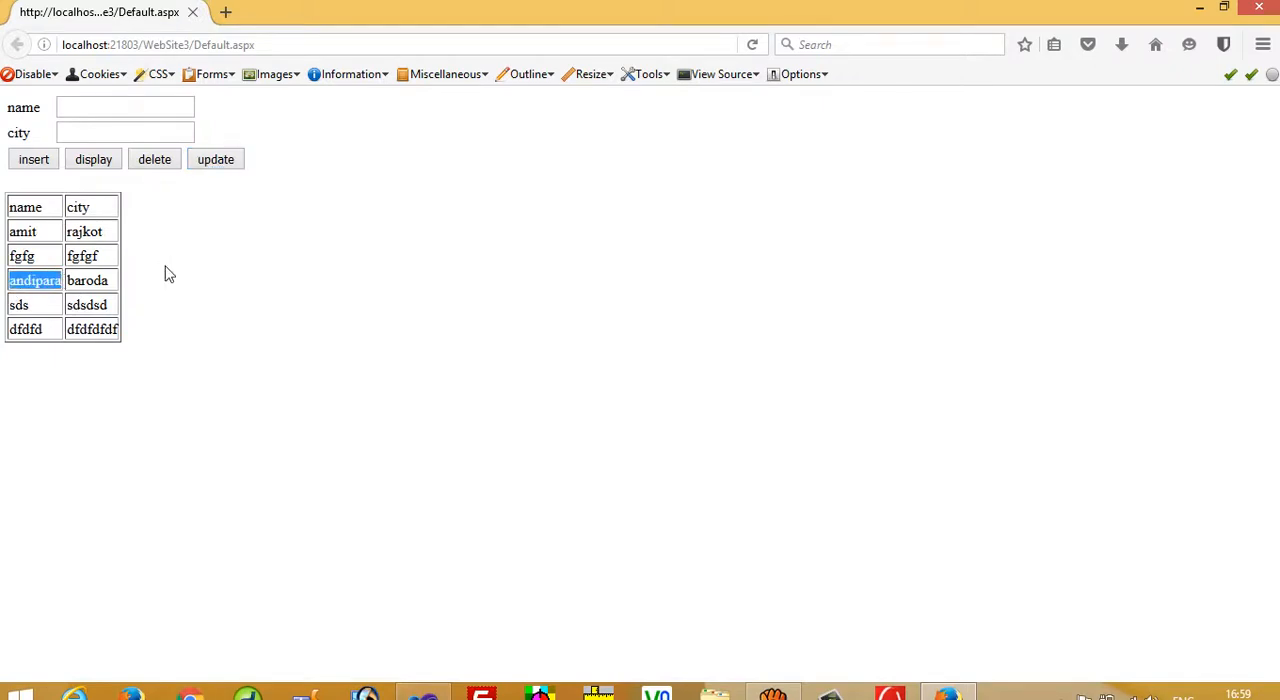
mouse_move(700, 595)
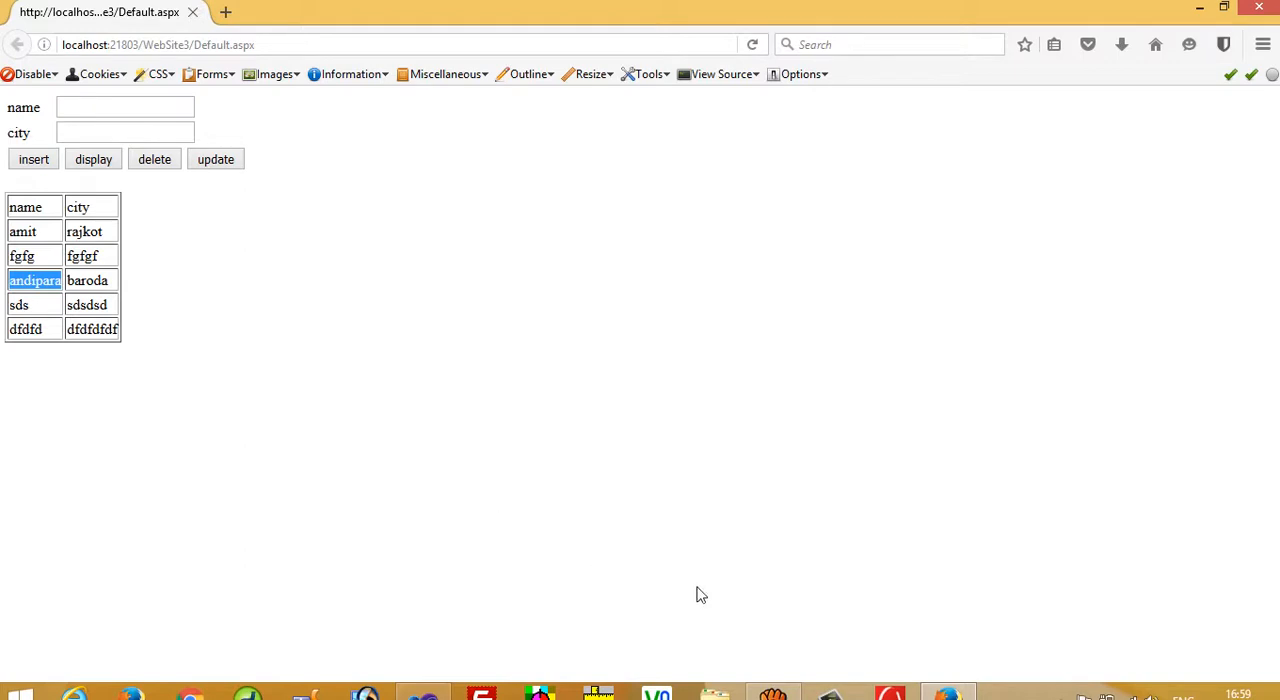